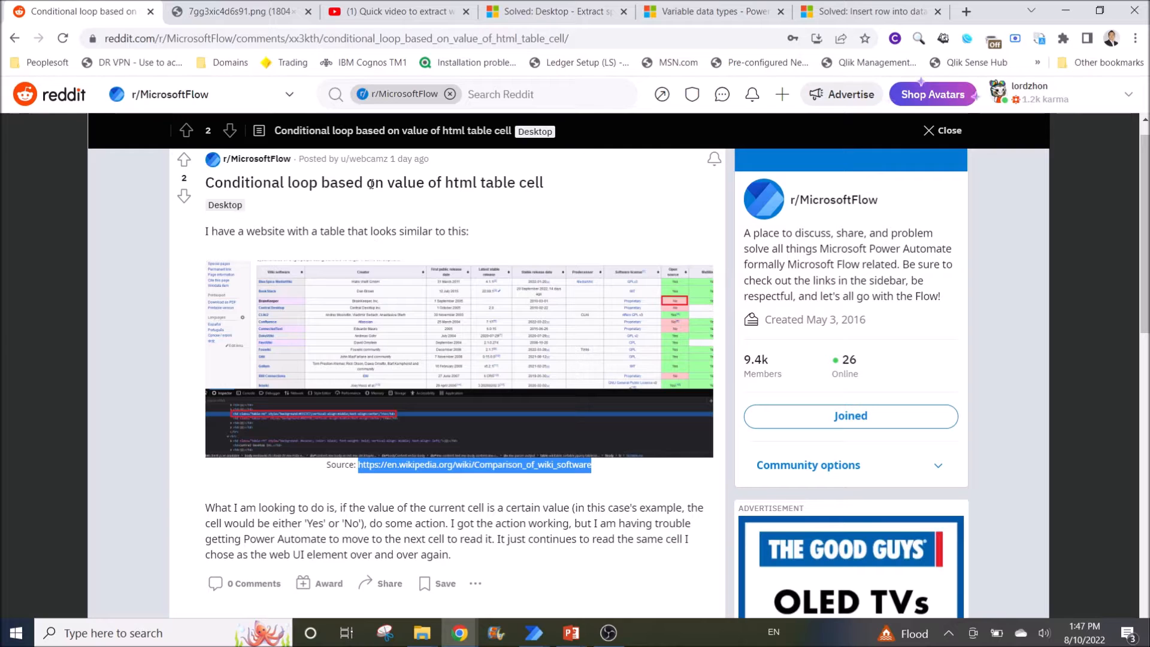
mouse_move(236, 227)
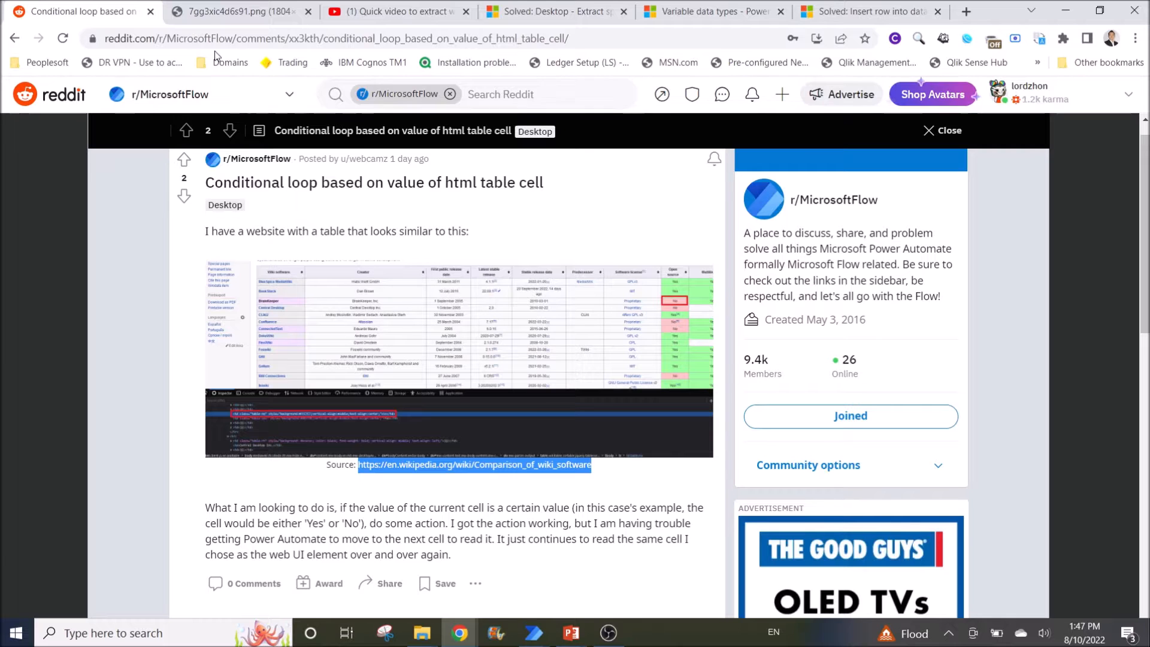
- Review the Reddit post on conditional loops and its full-size table screenshot with Yes/No HTML markup
click(235, 11)
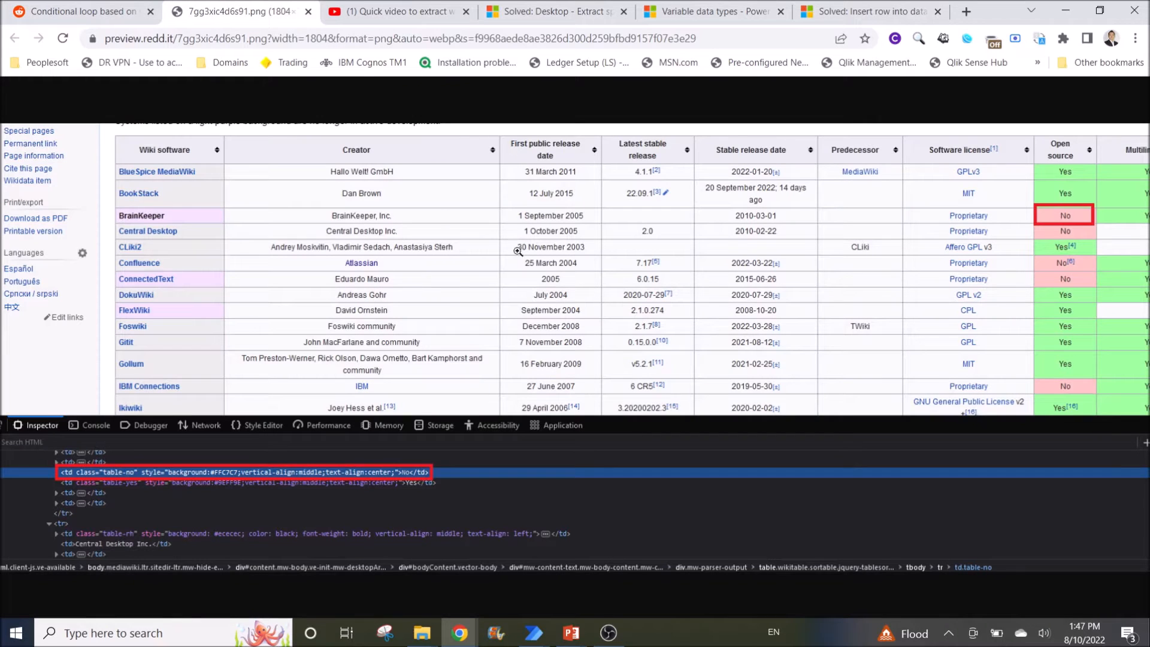
click(80, 11)
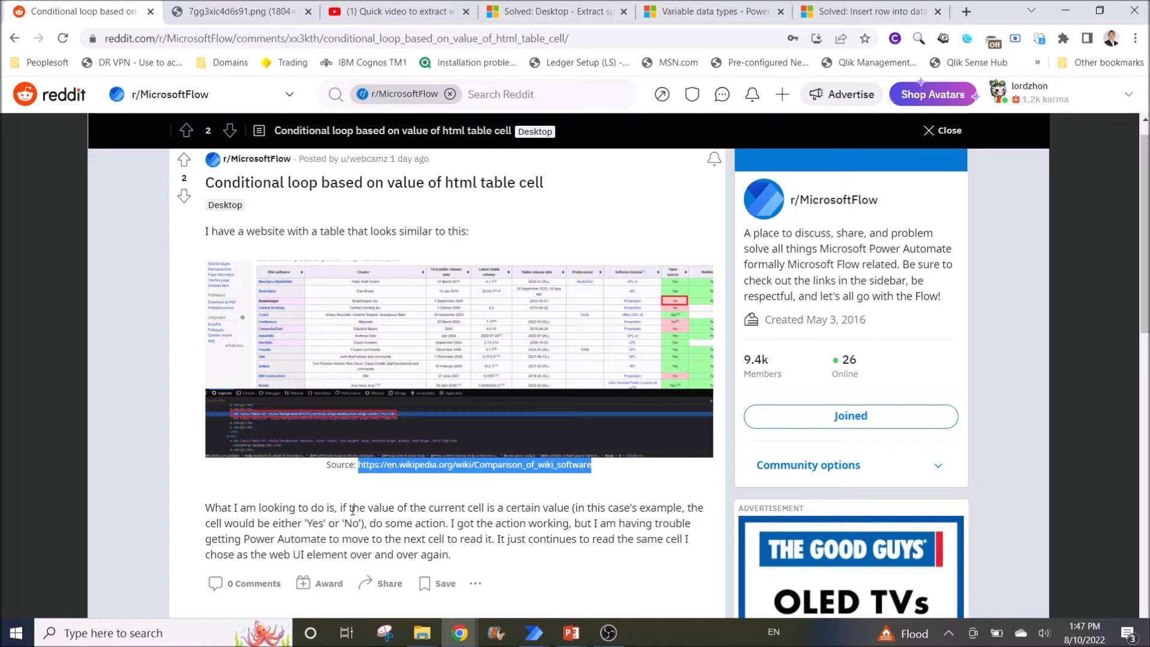
mouse_move(521, 510)
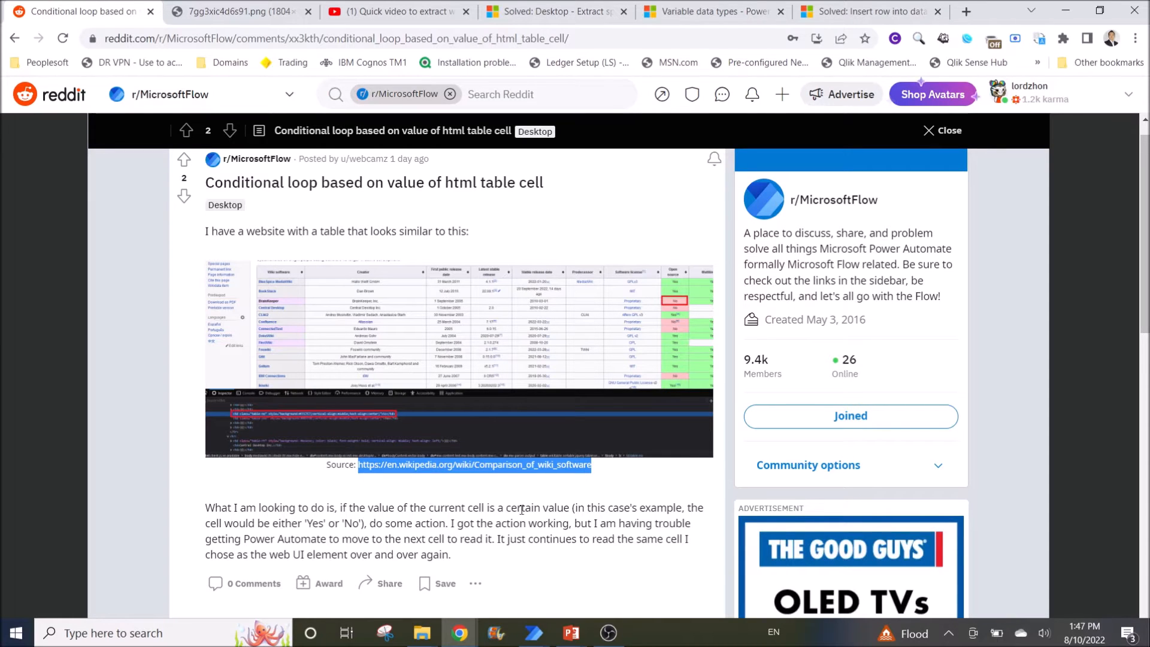
mouse_move(707, 512)
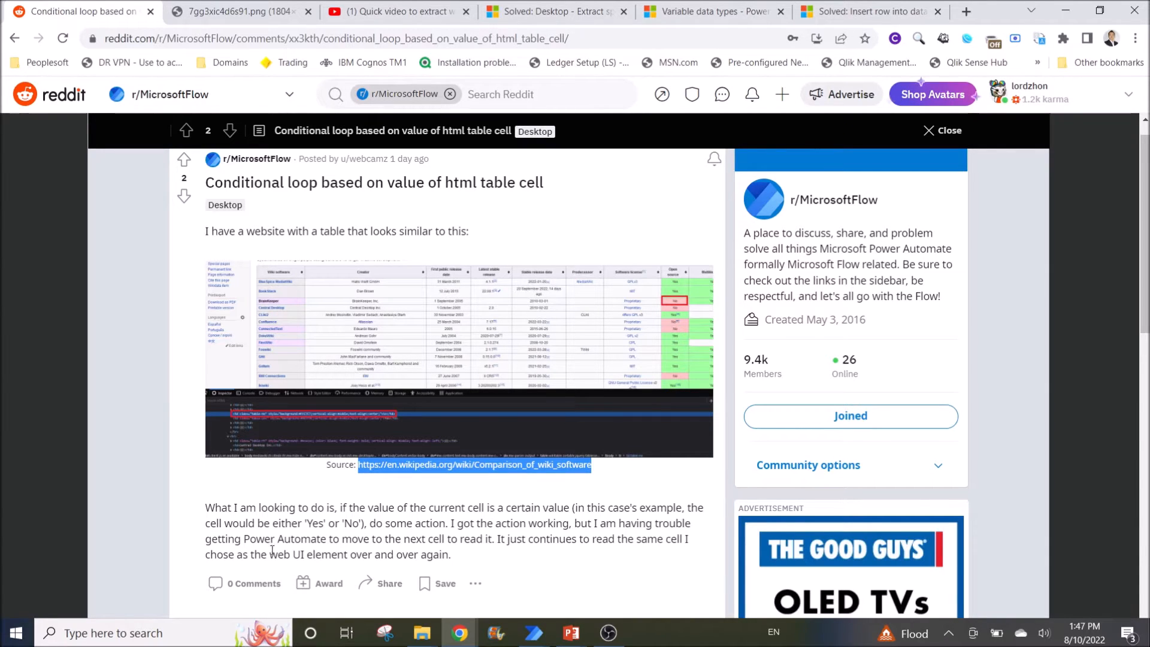
mouse_move(471, 547)
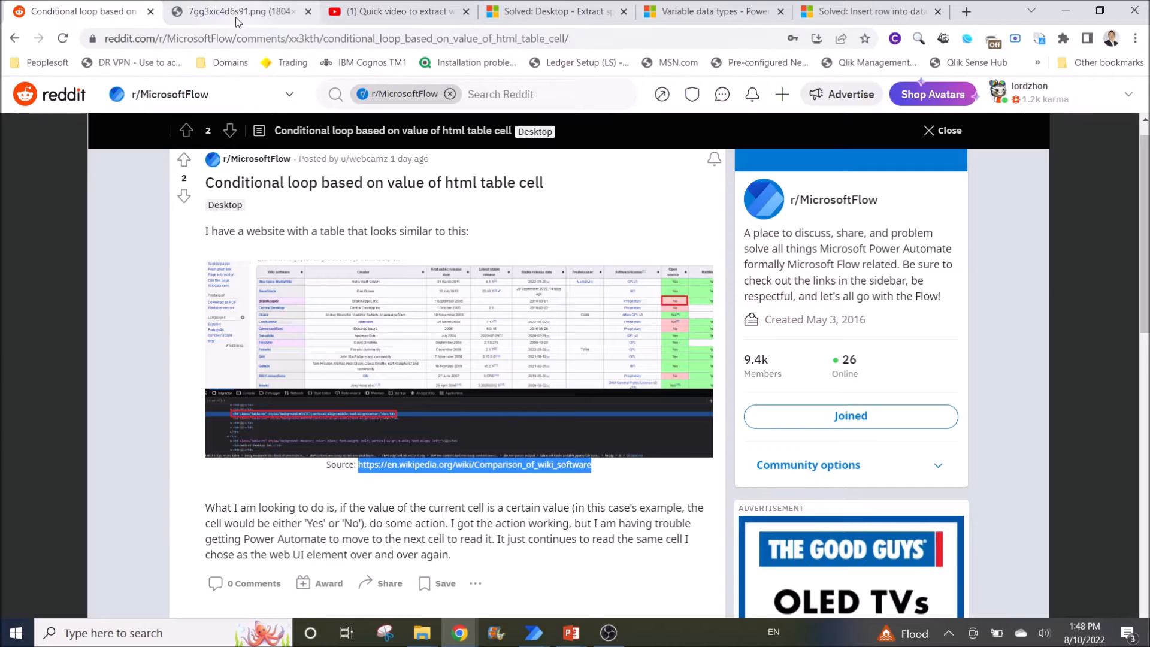
click(238, 11)
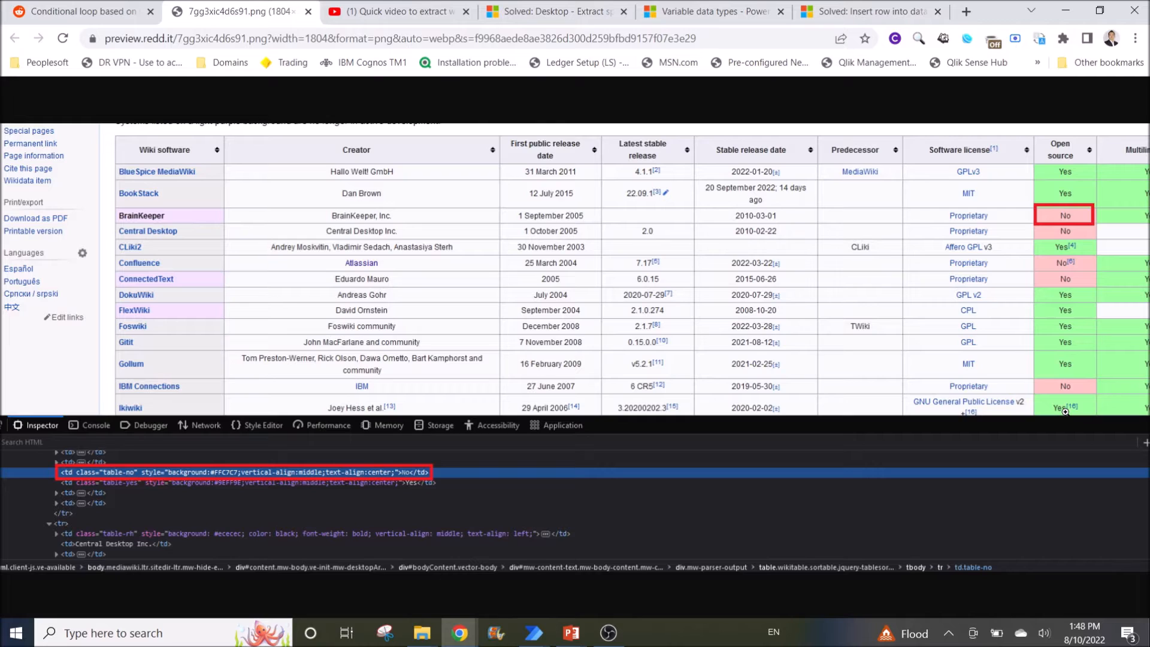
mouse_move(1049, 390)
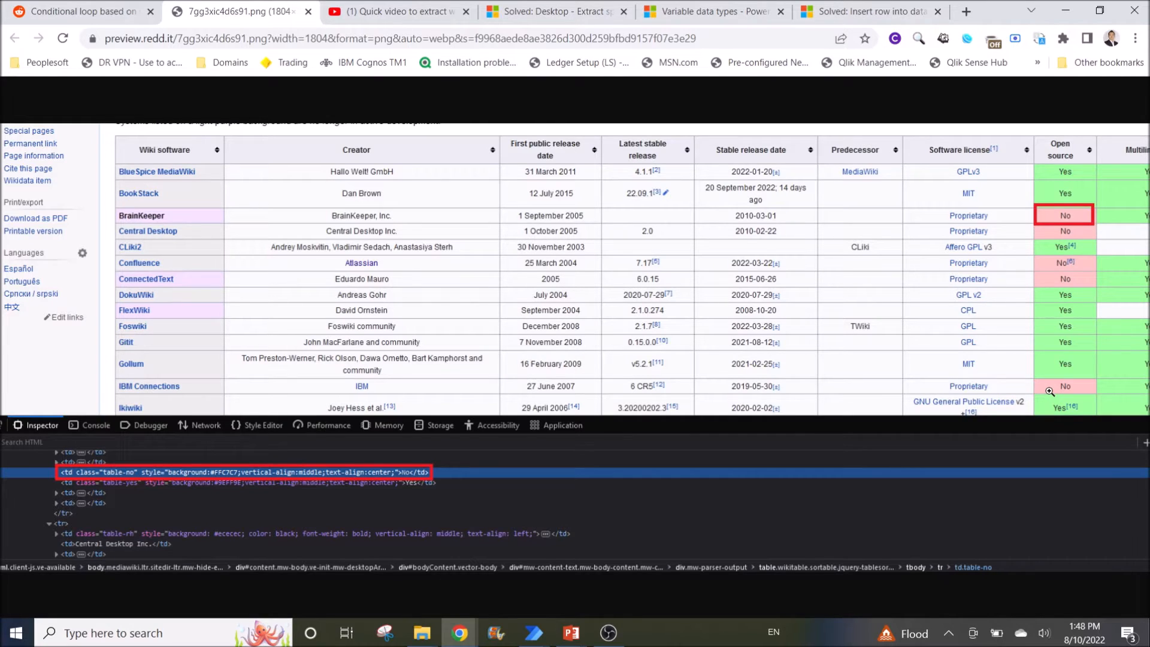
mouse_move(1030, 382)
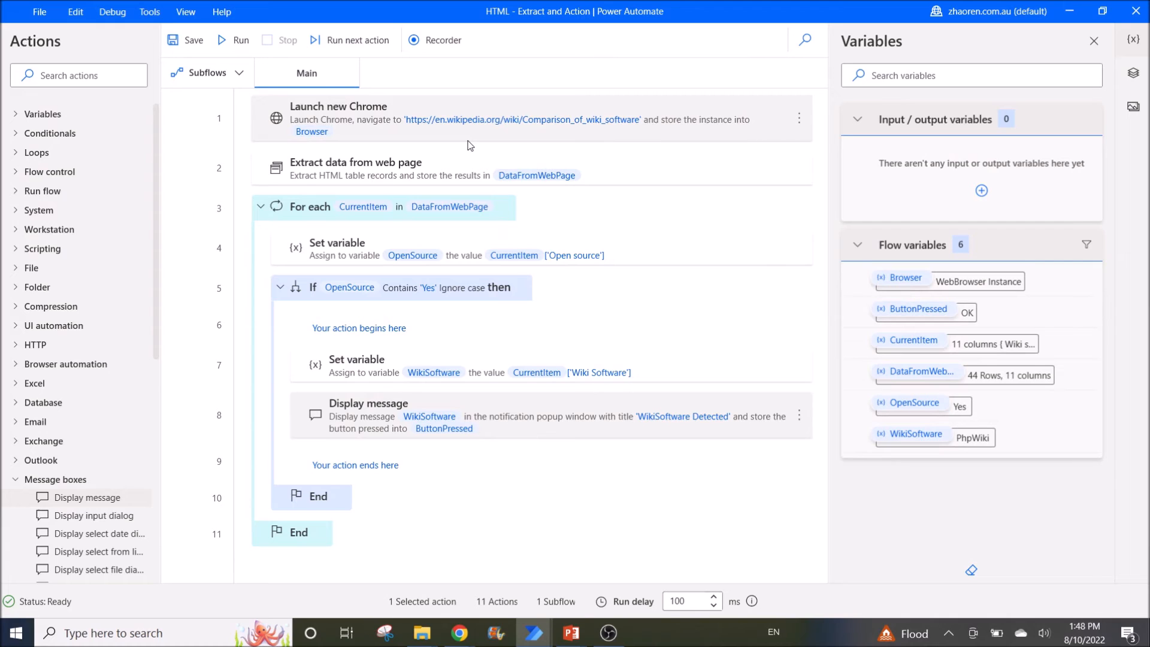
mouse_move(459, 144)
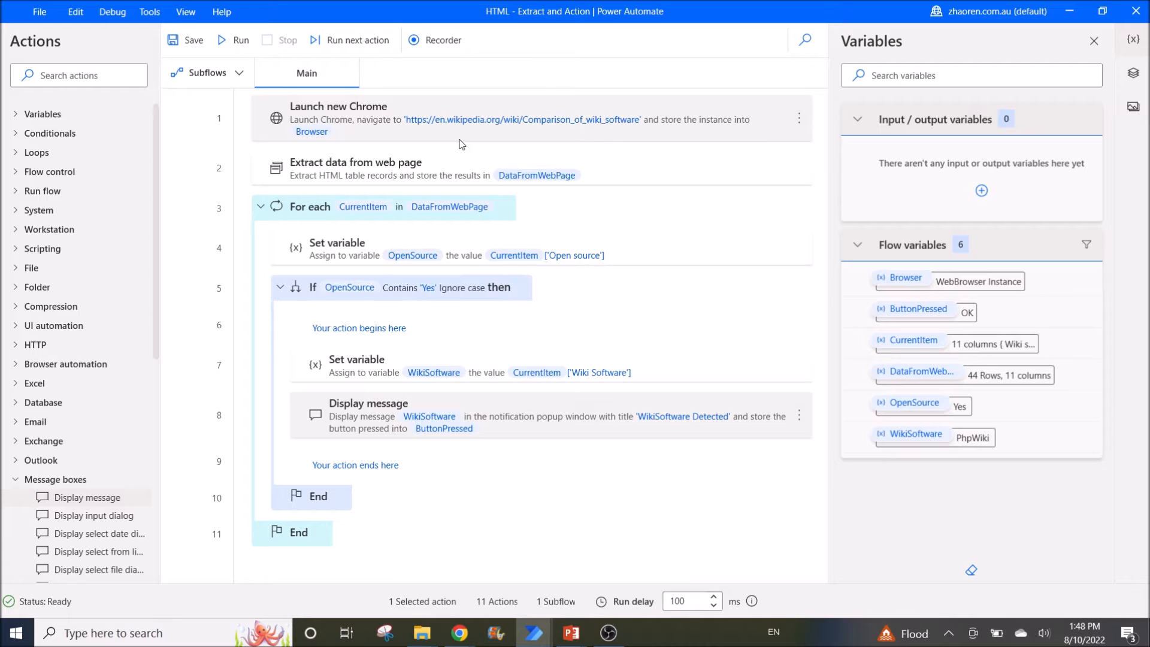
- Inspect the Launch new Chrome step without changes, then bring up the Extract data from web page step's settings
double_click(338, 107)
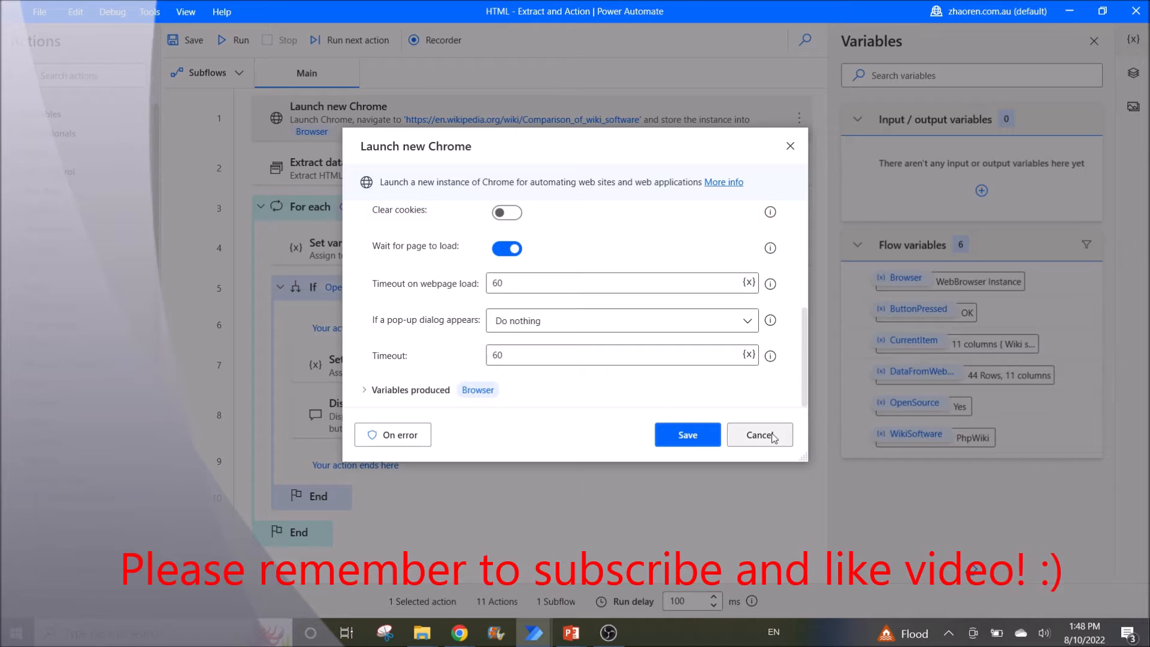
click(760, 433)
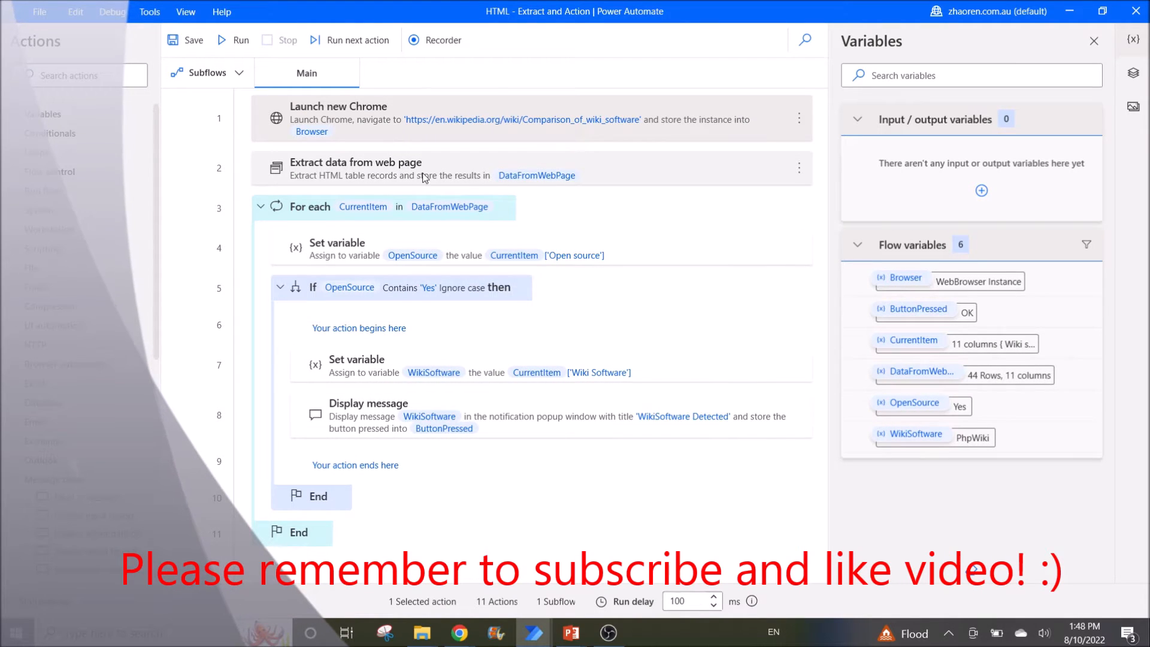
double_click(356, 168)
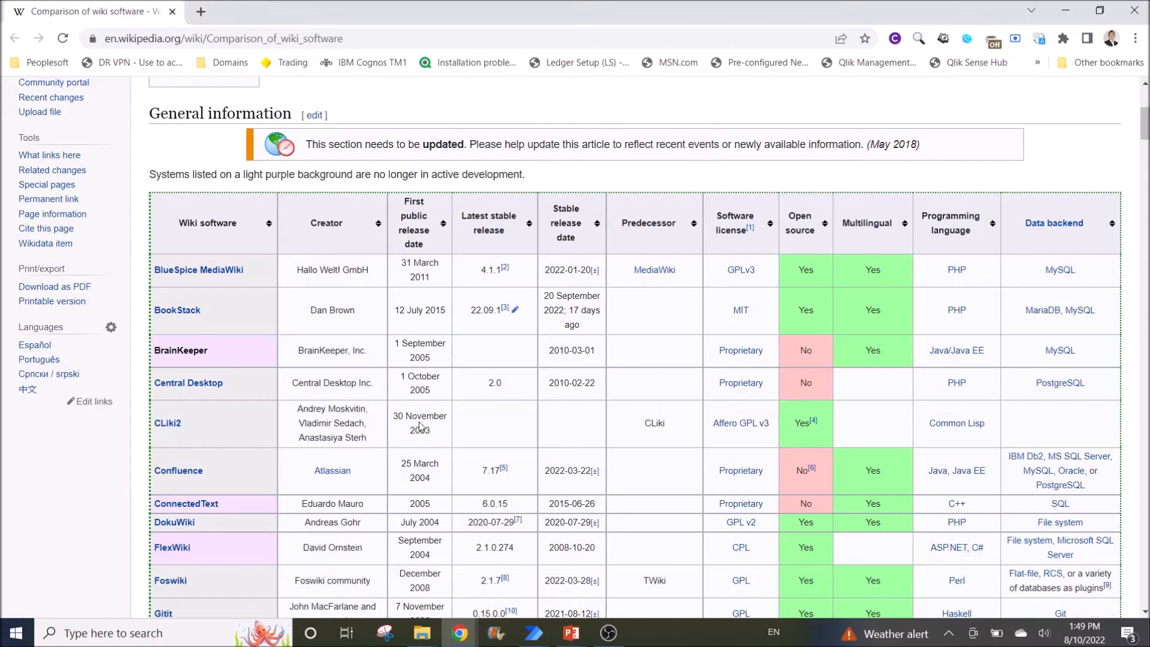
mouse_move(211, 213)
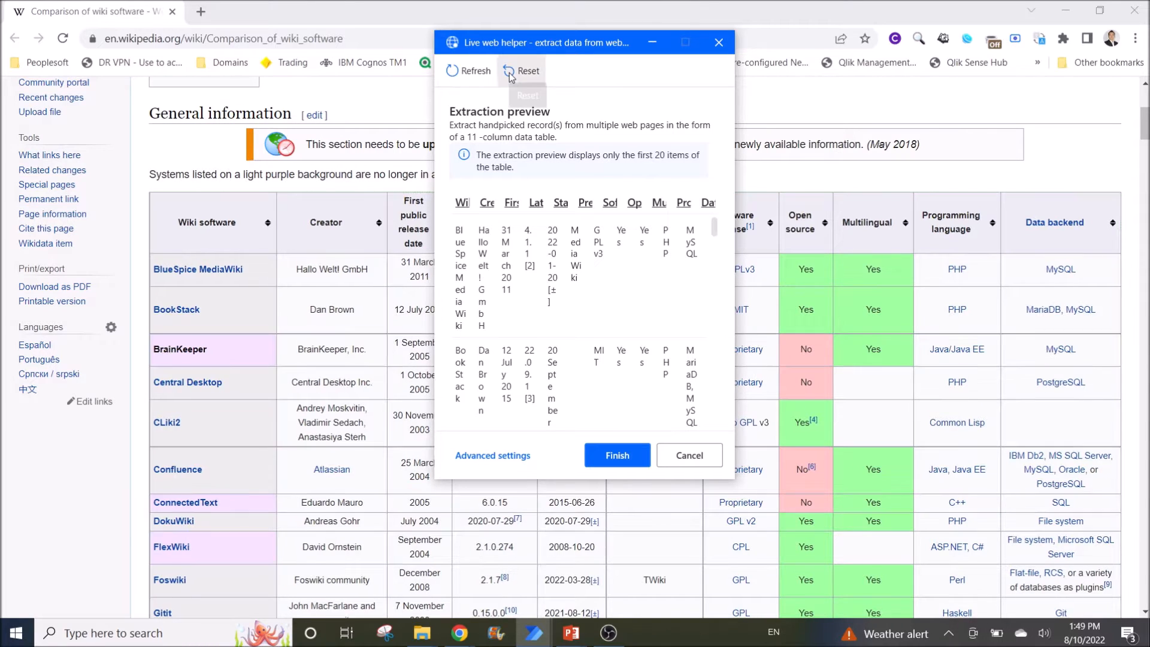
- Reset the capture, extract the entire wiki software HTML table and finish back to the flow
click(526, 70)
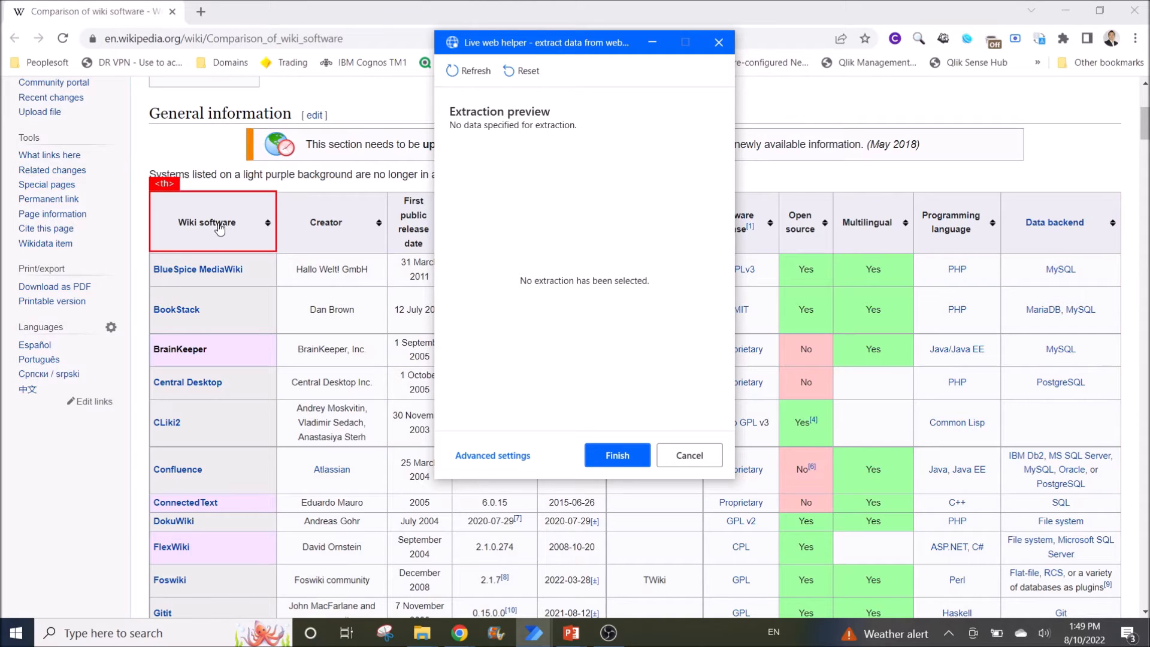
mouse_move(216, 225)
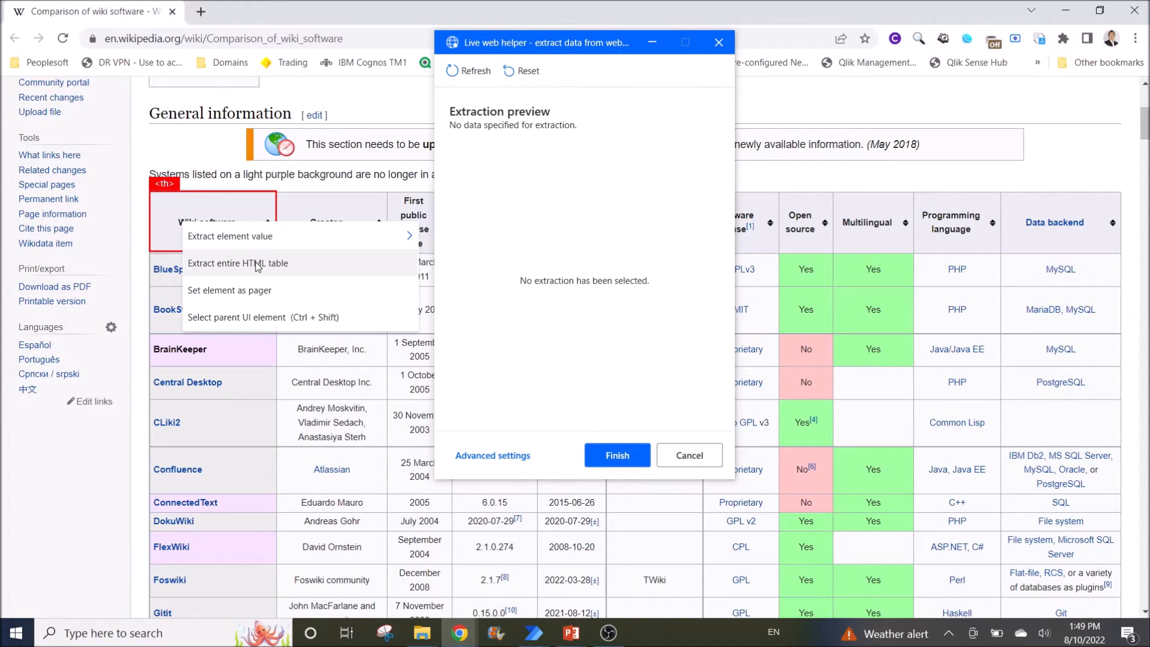
click(238, 262)
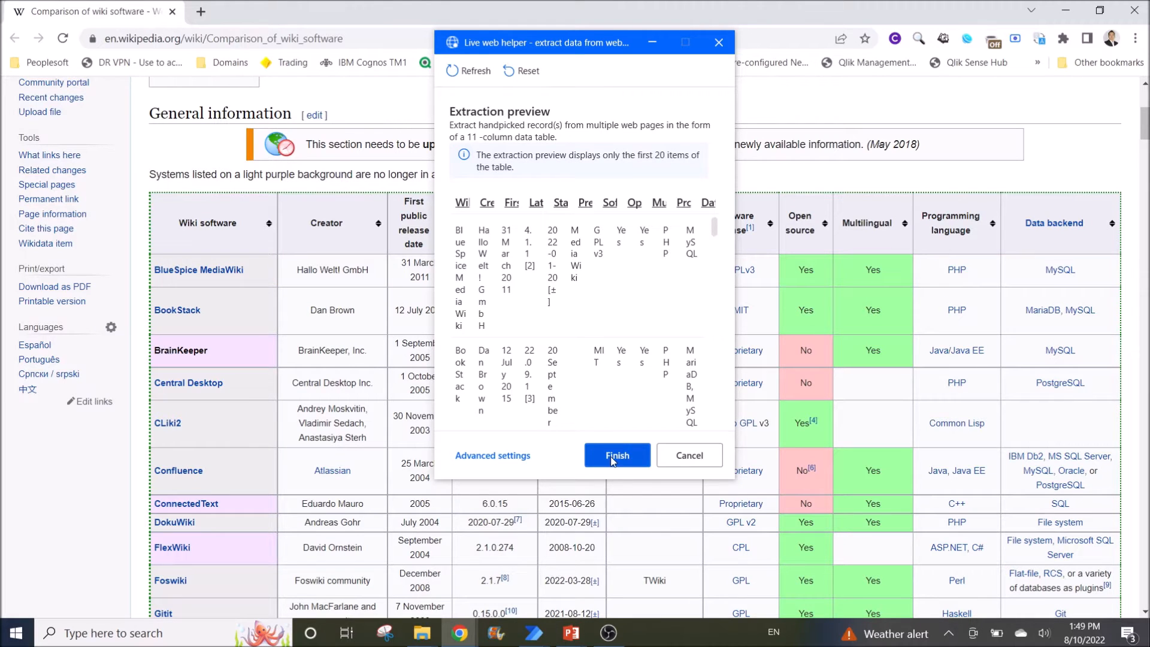
click(617, 455)
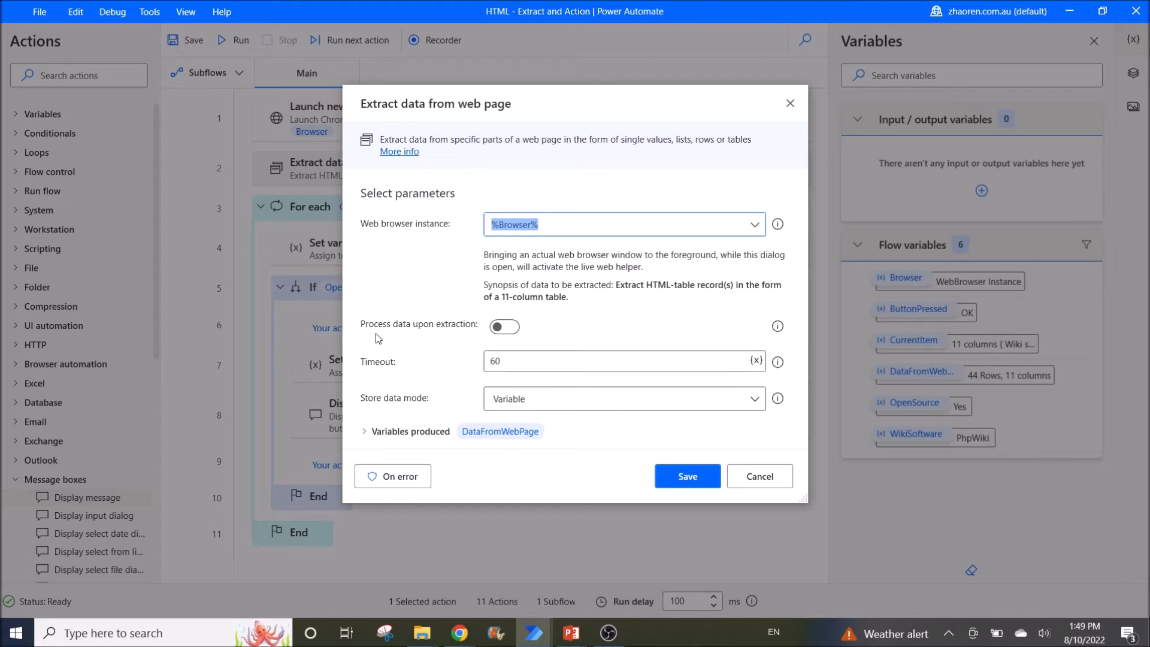
mouse_move(504, 330)
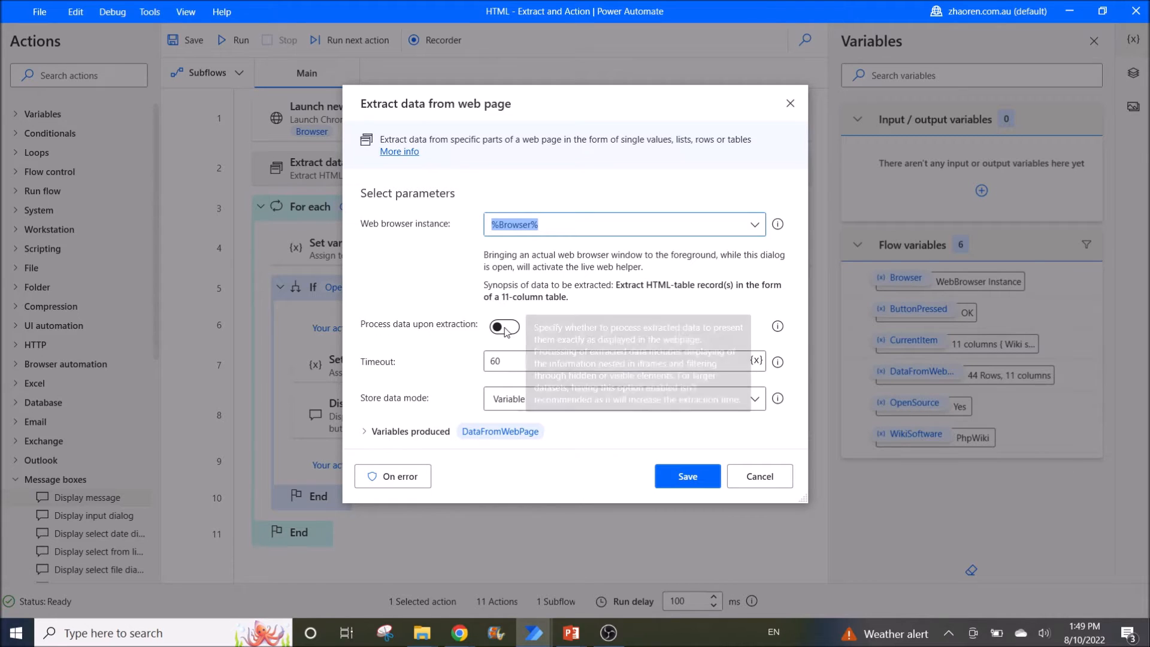
- Switch on Process data upon extraction in the web page extraction step
click(504, 326)
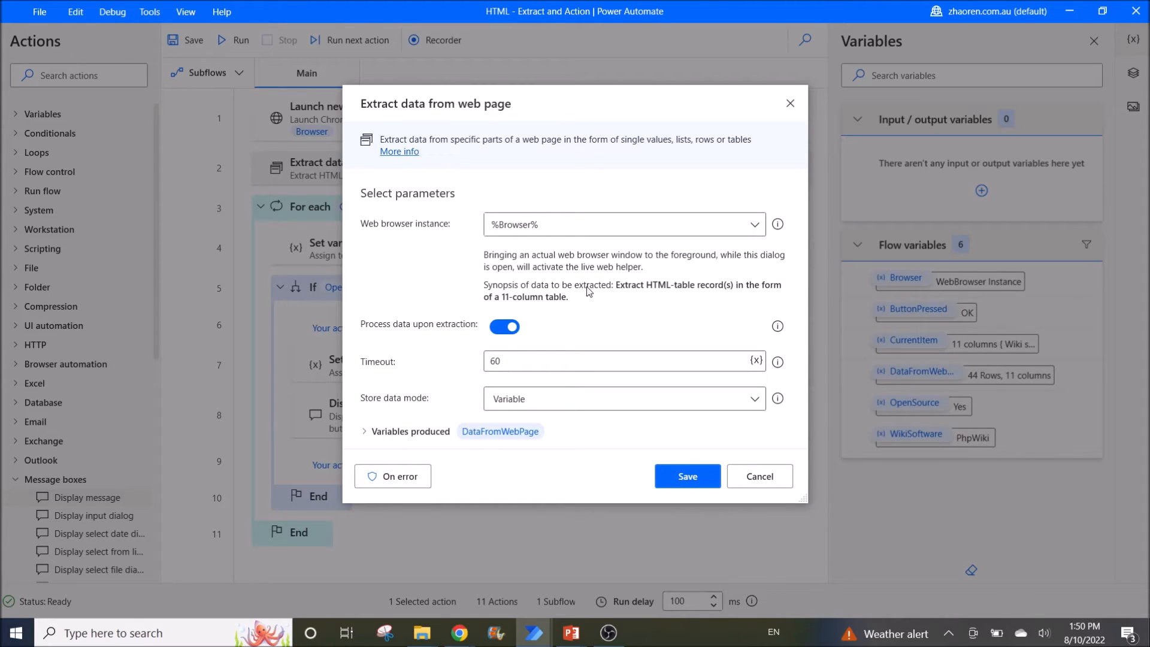
mouse_move(685, 296)
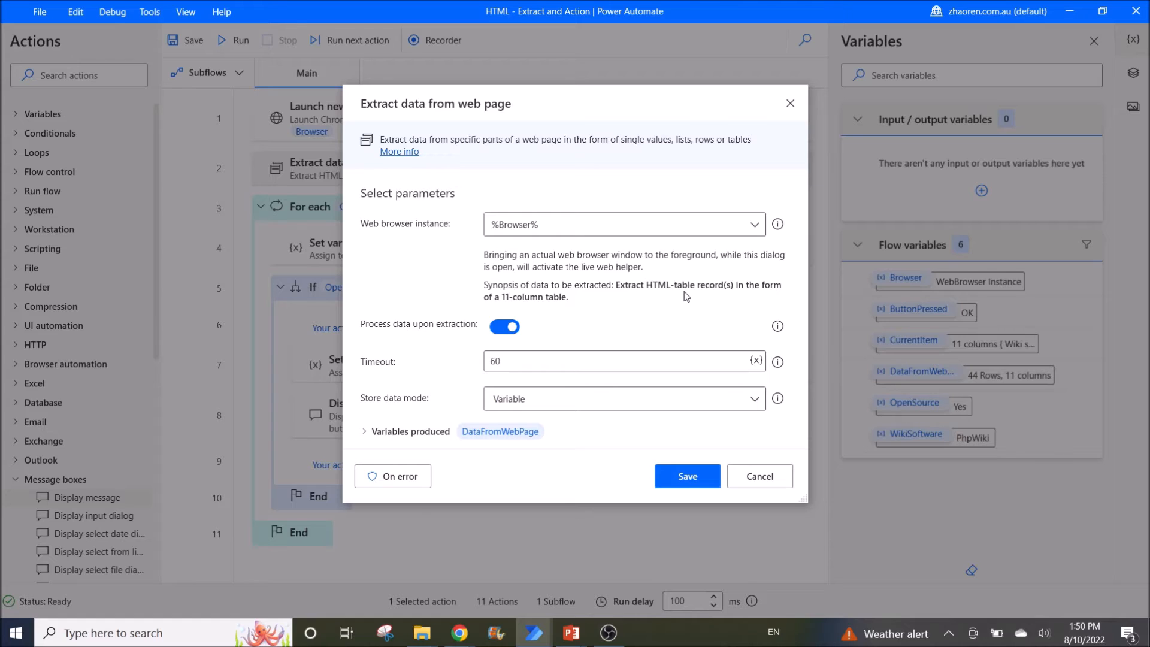
mouse_move(594, 312)
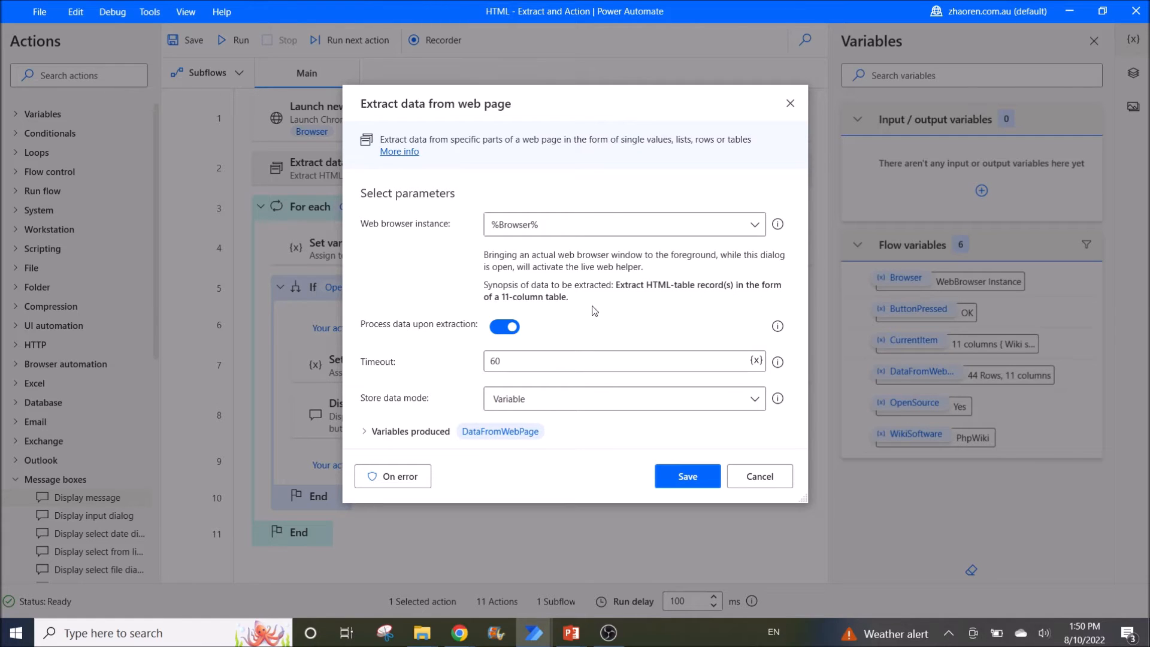
mouse_move(564, 306)
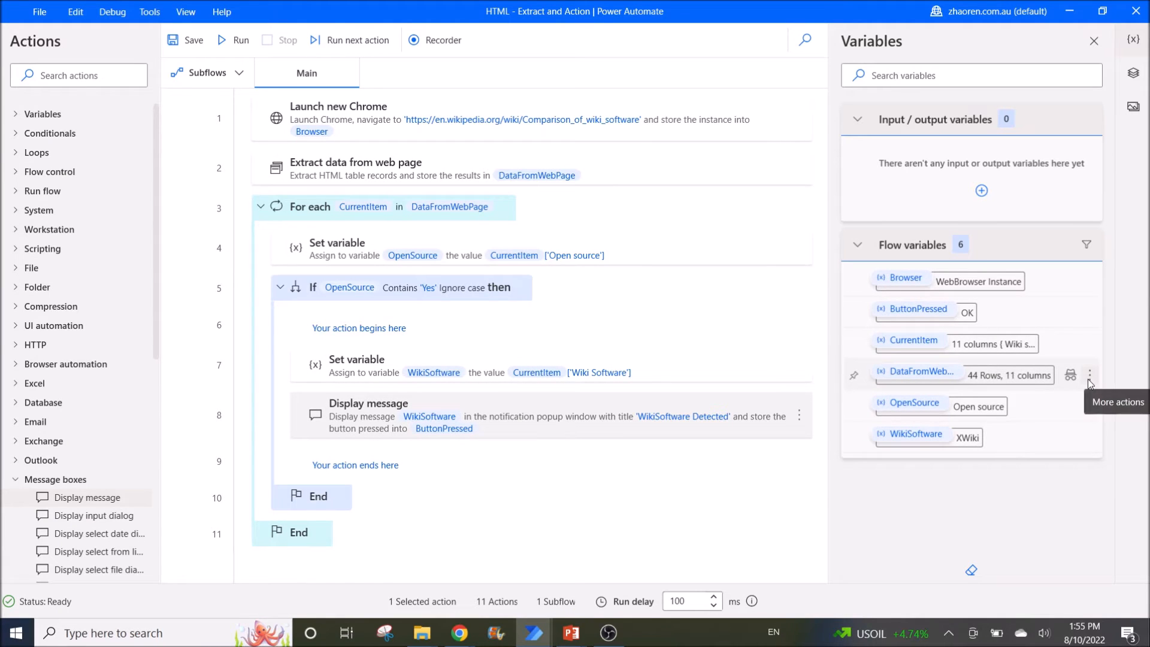
mouse_move(1023, 388)
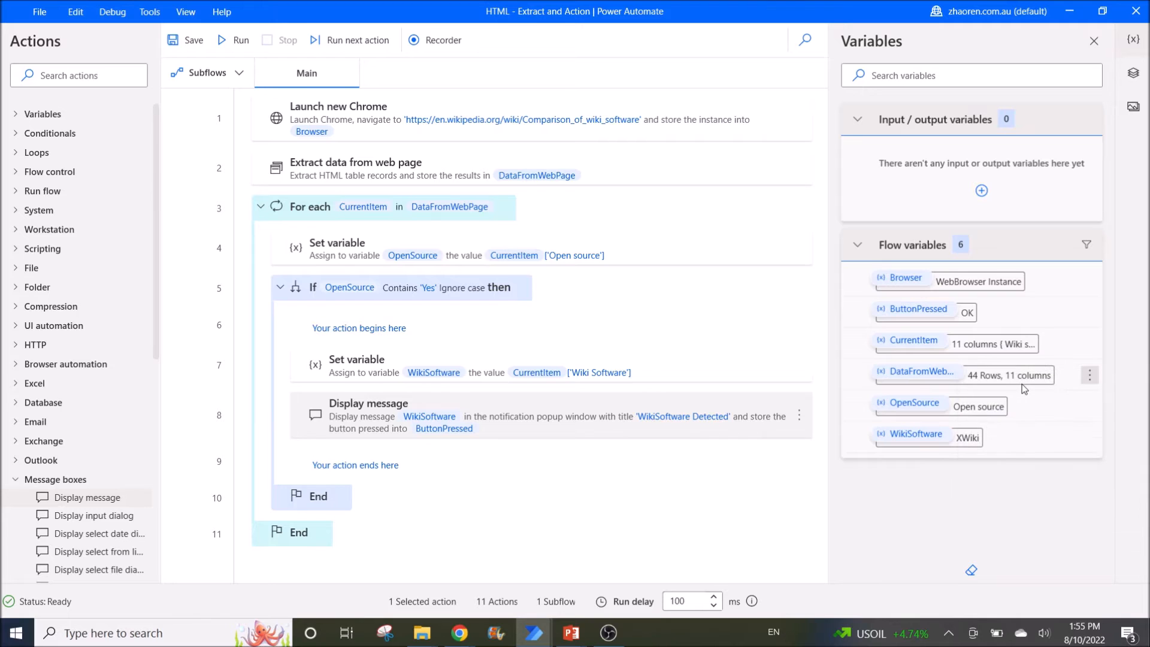
- Browse the DataFromWebPage datatable rows of wiki software, creators, release dates and versions
click(1008, 375)
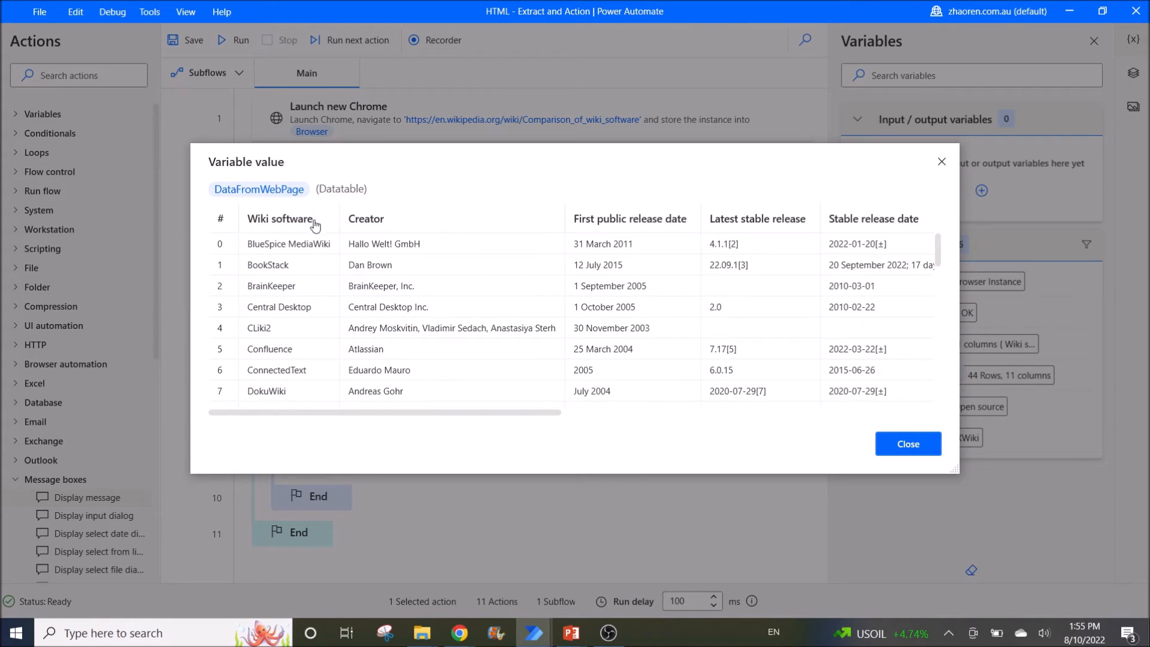
mouse_move(939, 260)
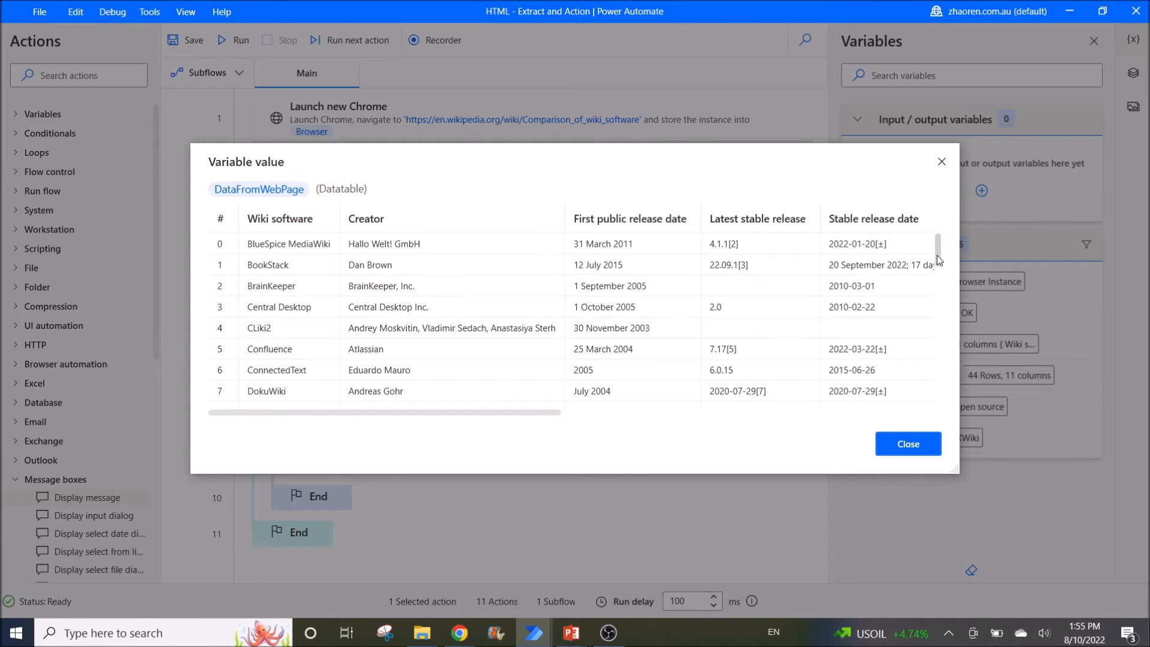
scroll(down, 3)
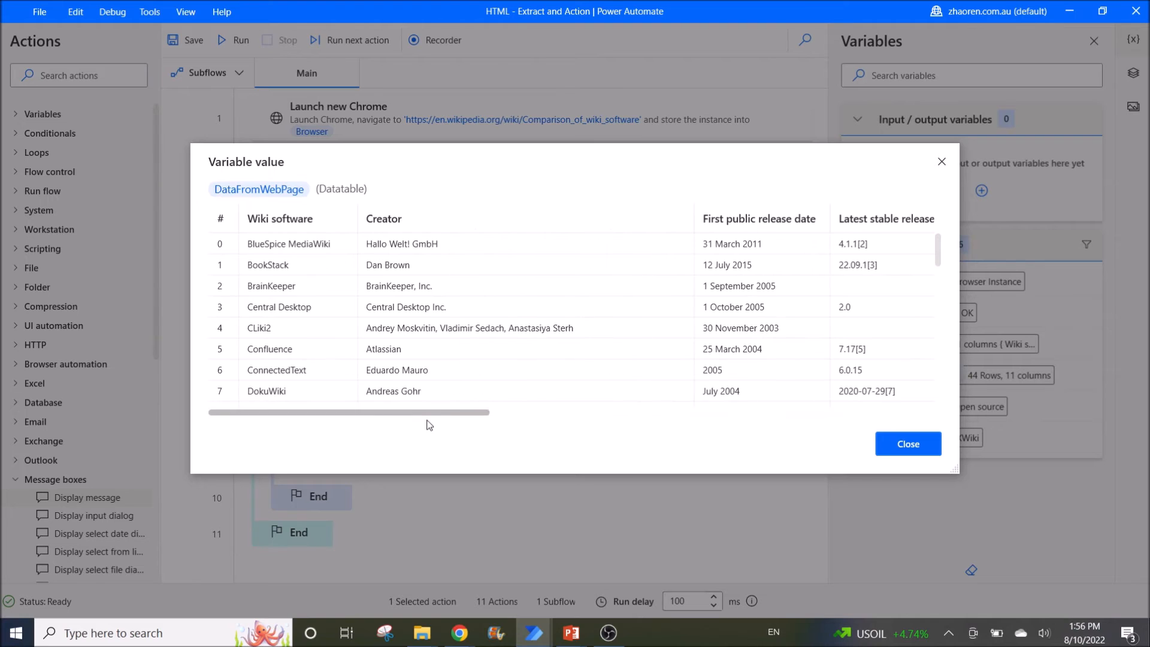
click(907, 443)
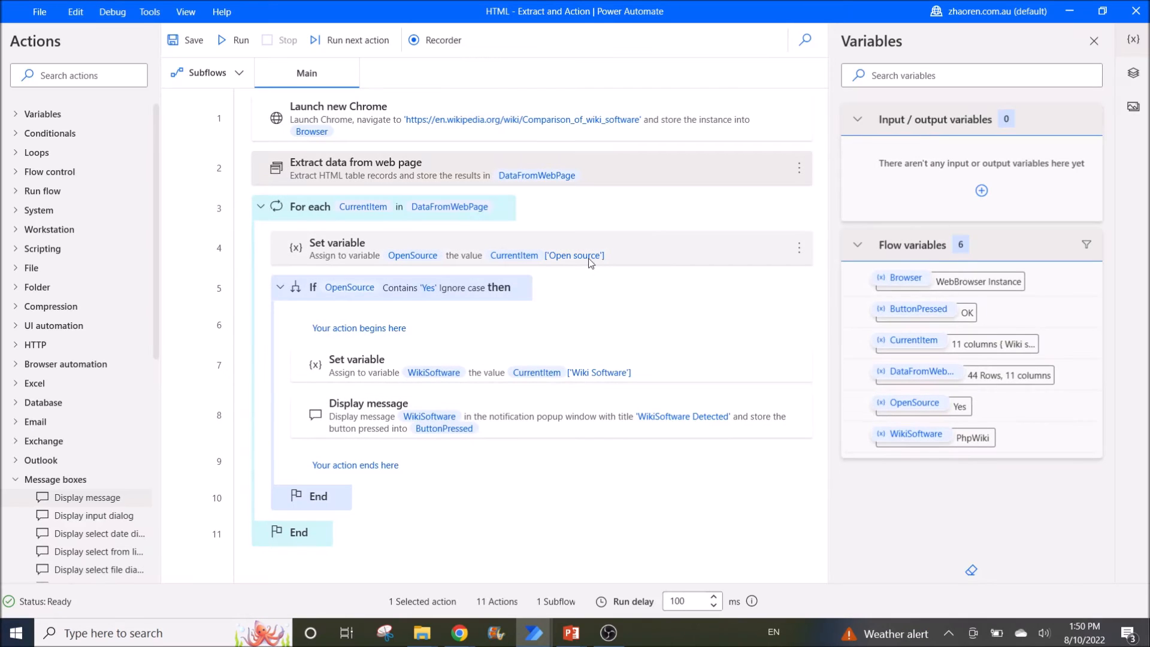
click(309, 207)
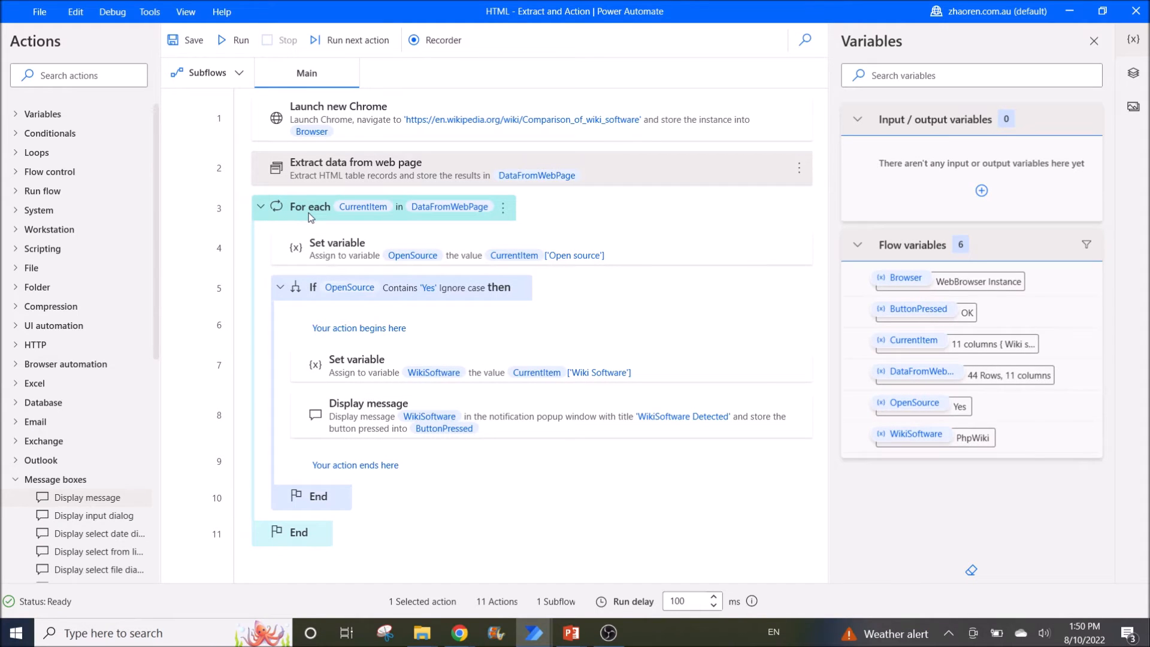
double_click(309, 206)
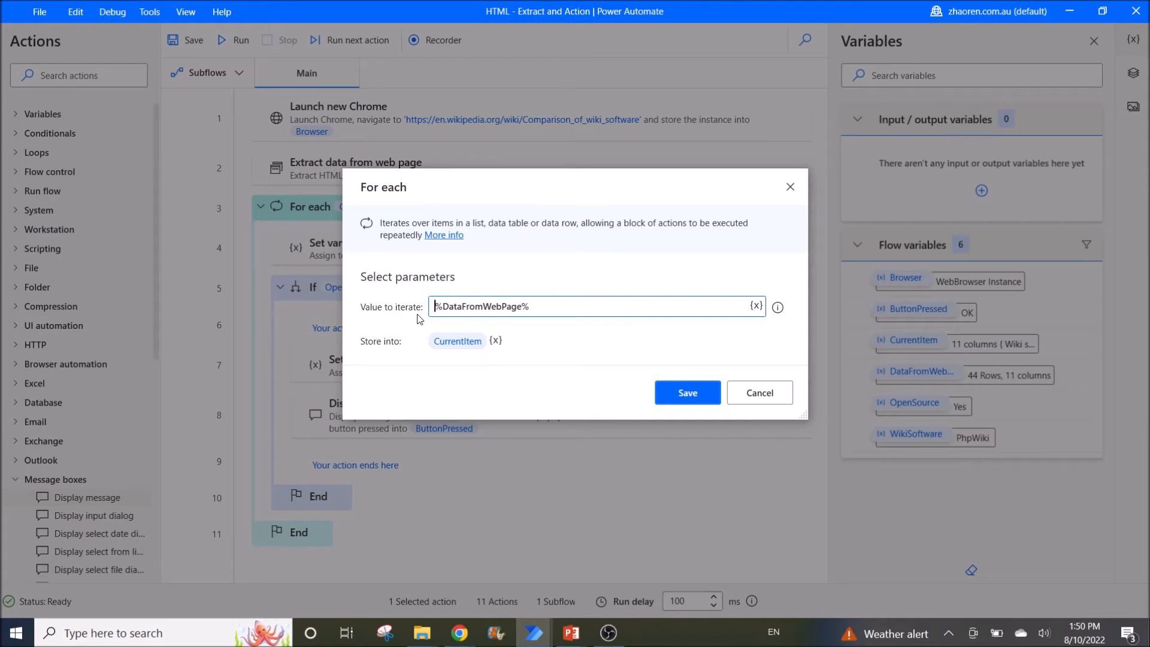
mouse_move(545, 310)
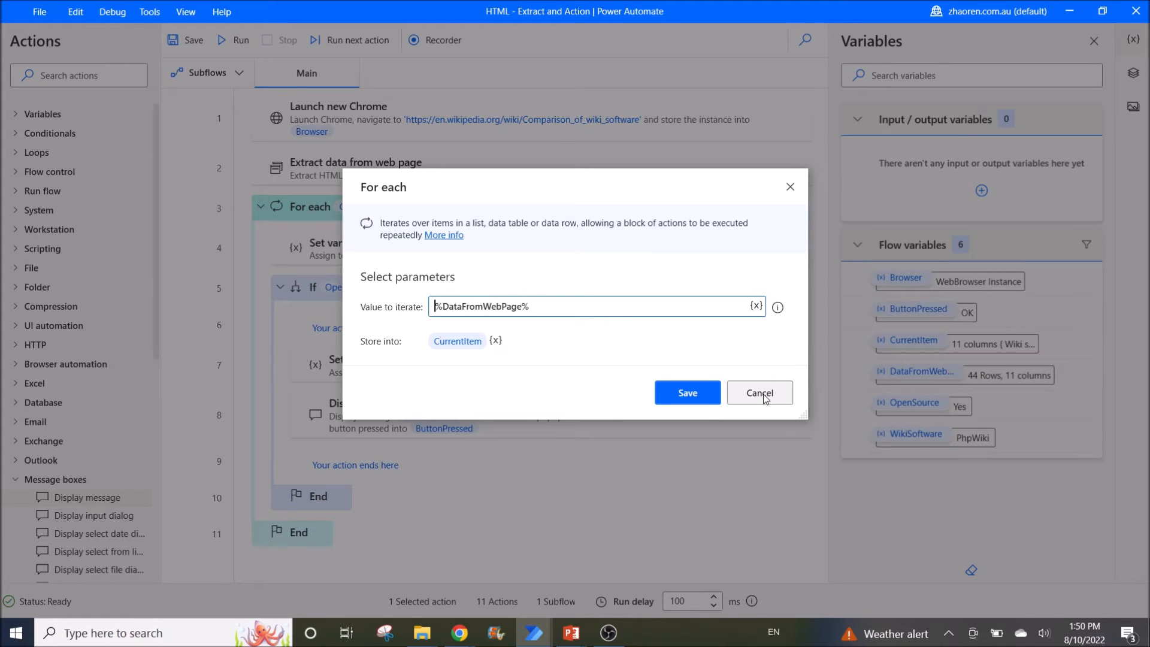
click(759, 392)
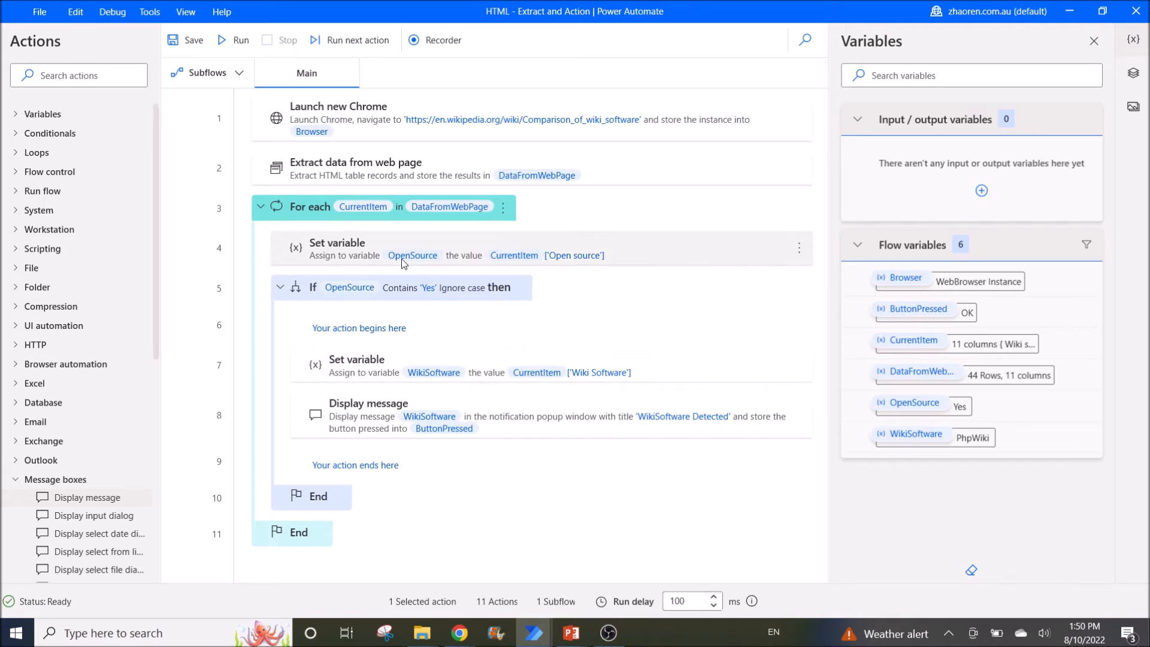
- Inspect the OpenSource Set variable value referencing the Open source column, then close it unchanged
double_click(336, 247)
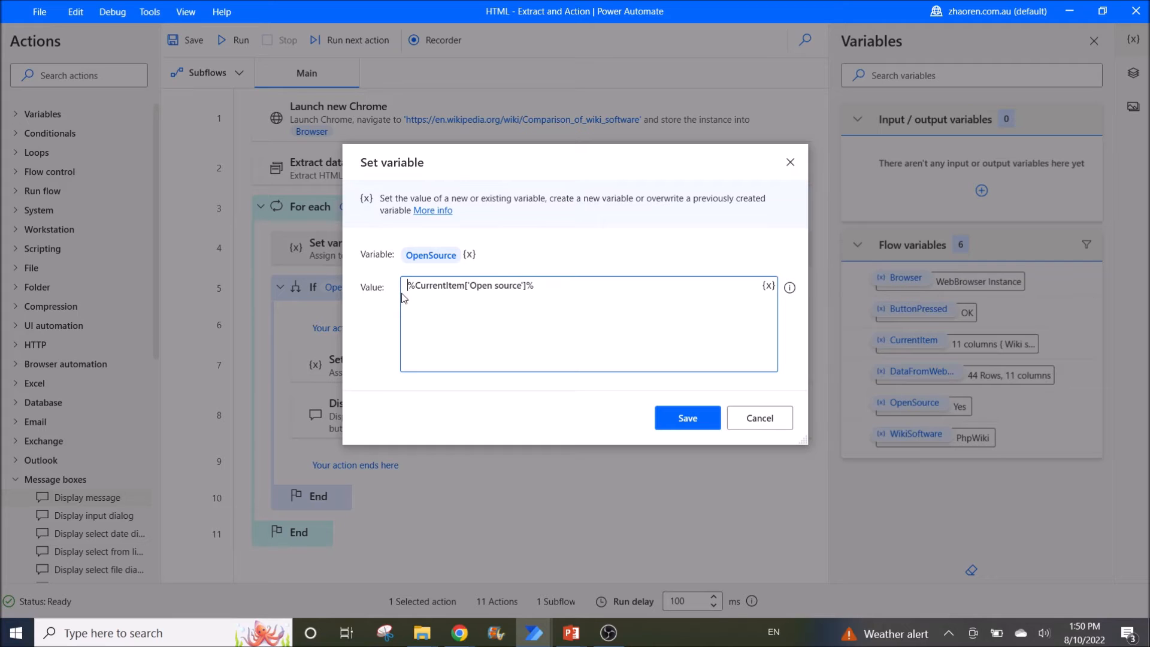
mouse_move(502, 176)
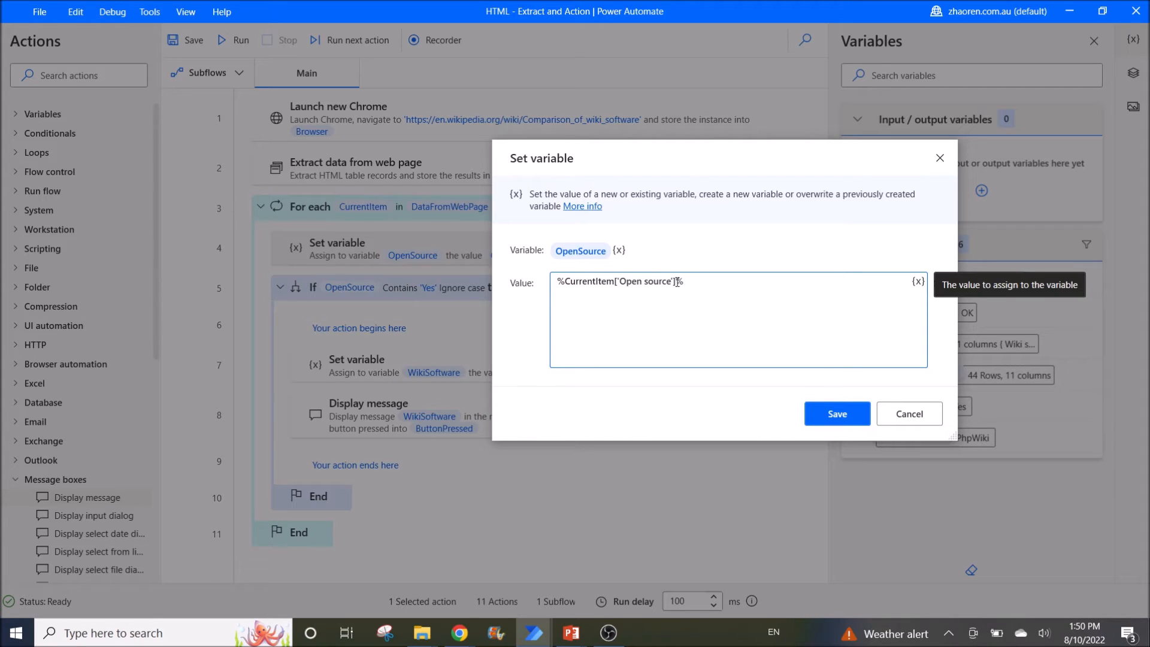
double_click(645, 281)
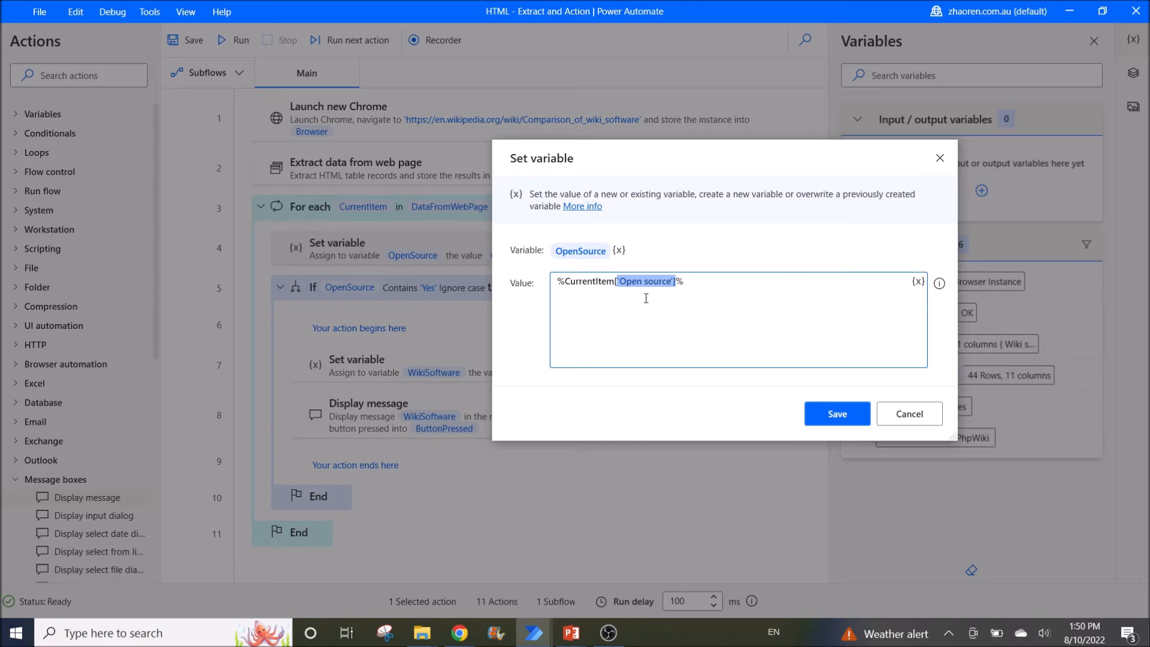
mouse_move(635, 293)
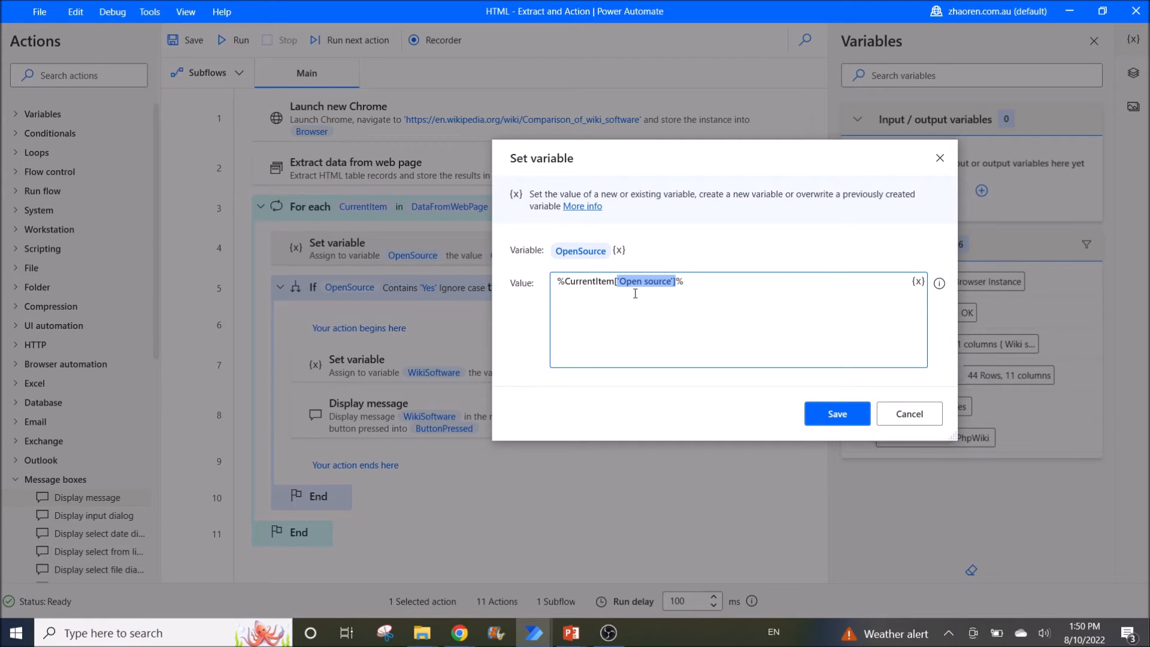
mouse_move(436, 554)
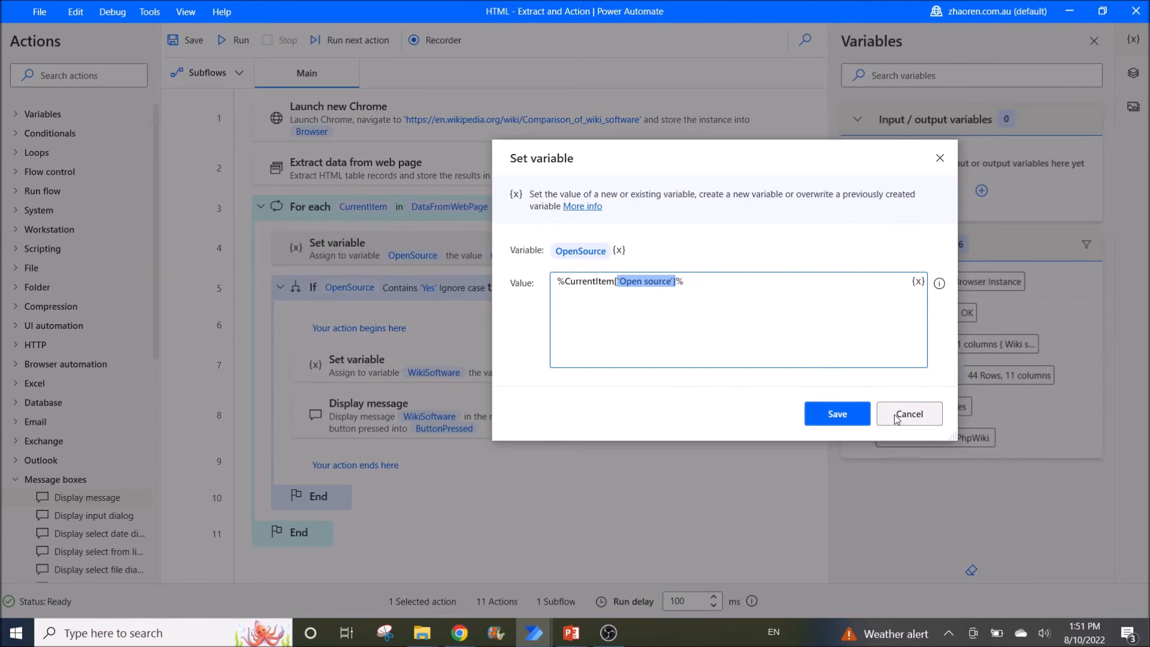
click(909, 413)
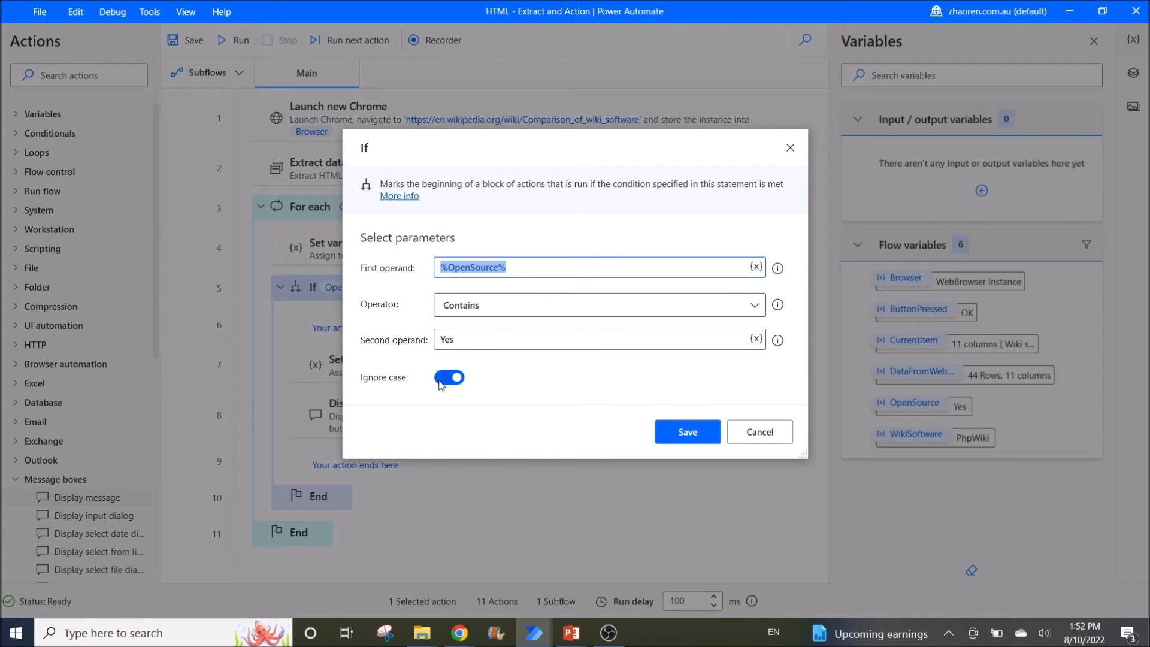
- Cancel the If condition dialog, returning to the flow with its For each loop unchanged
click(759, 431)
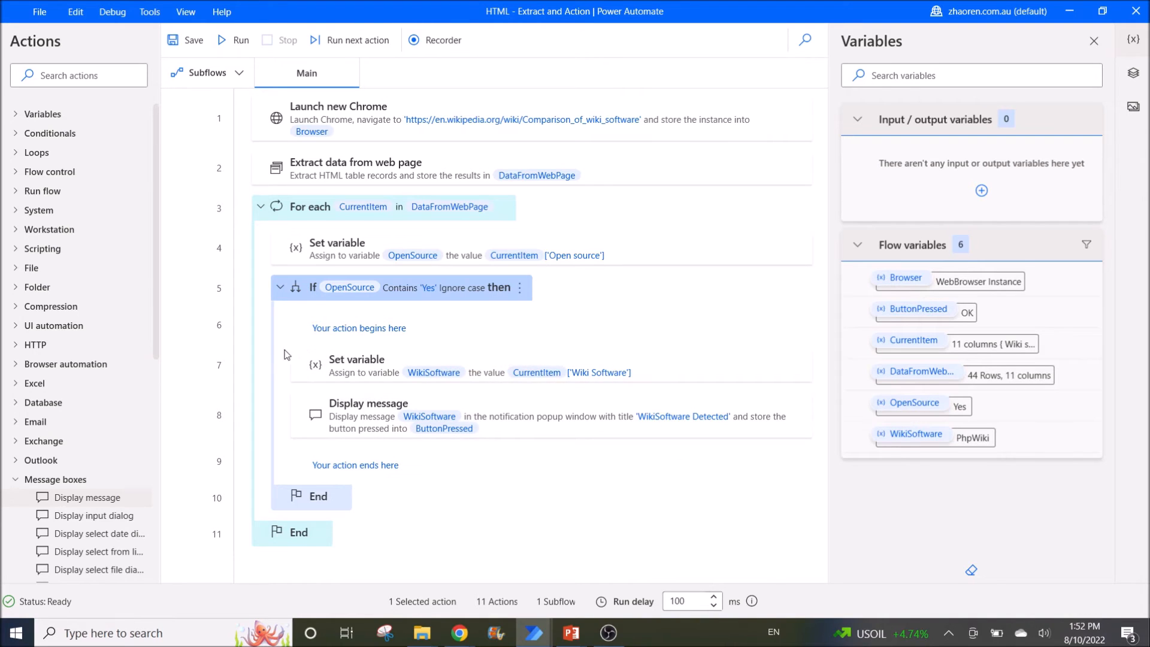
mouse_move(358, 475)
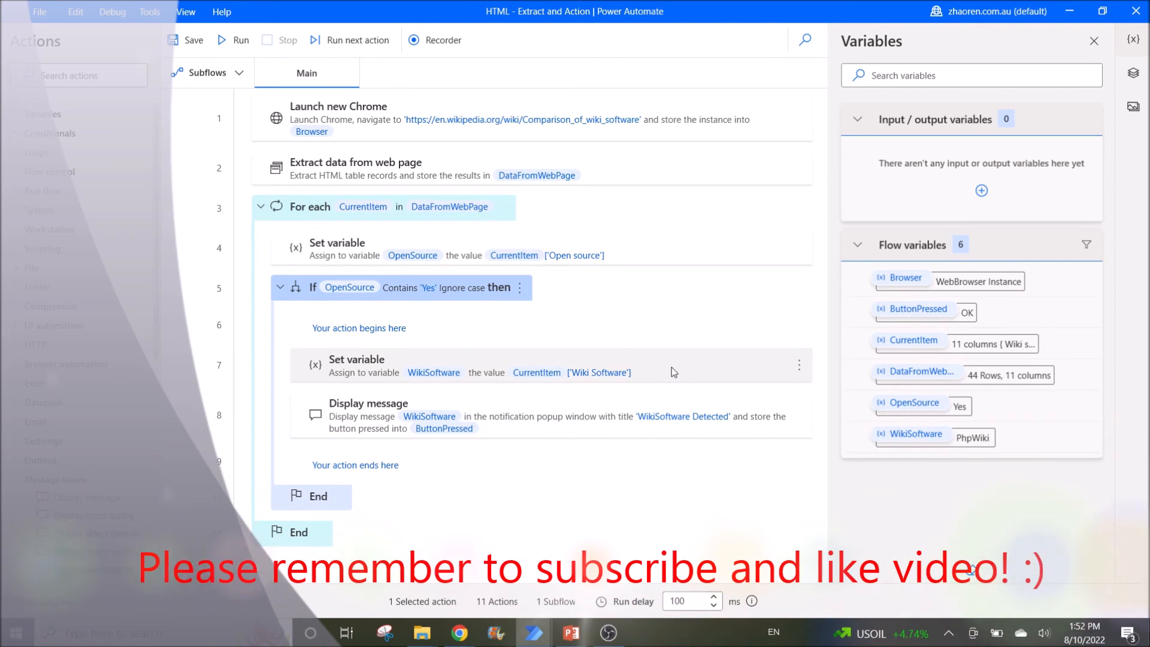
double_click(357, 360)
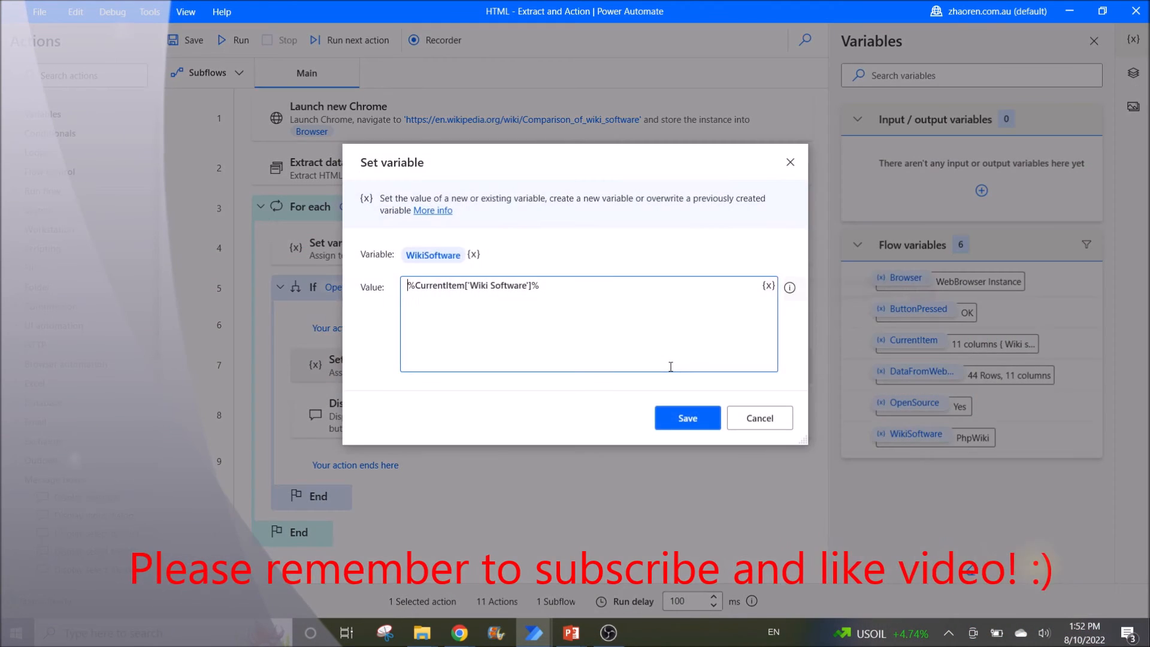
mouse_move(455, 289)
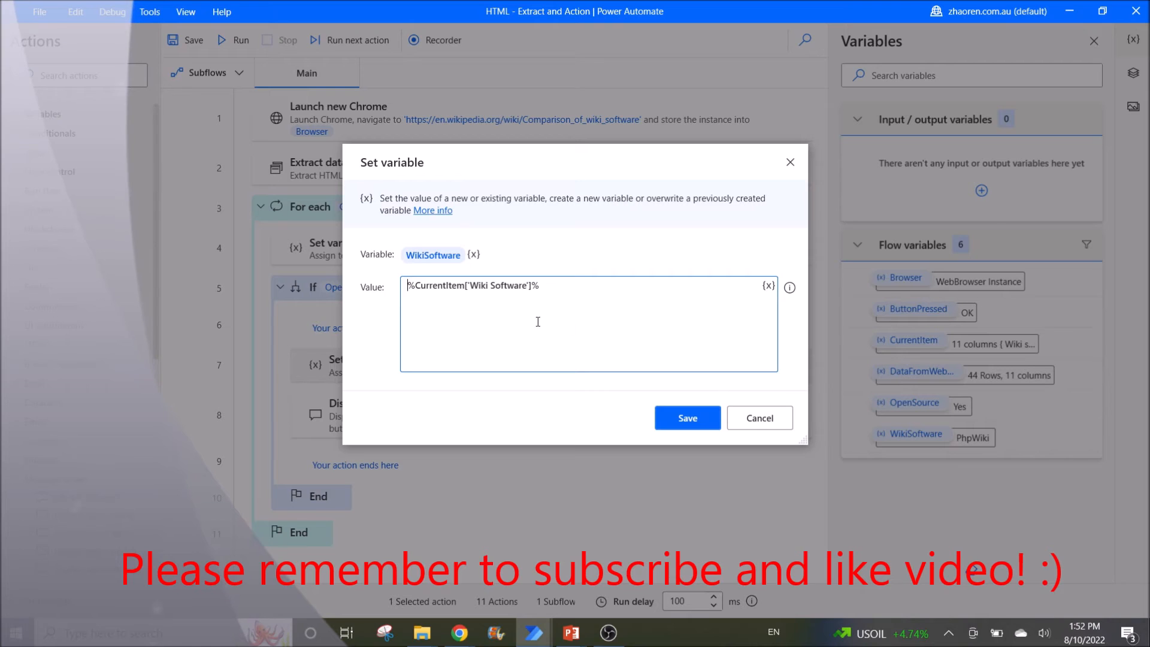
click(686, 416)
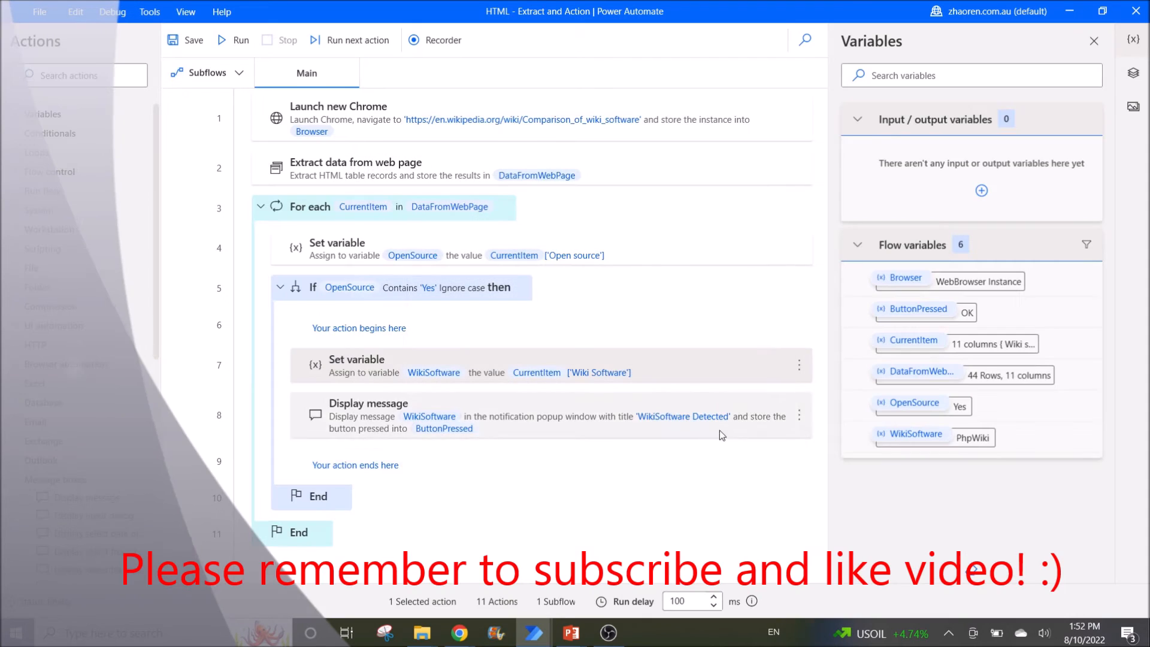
mouse_move(460, 632)
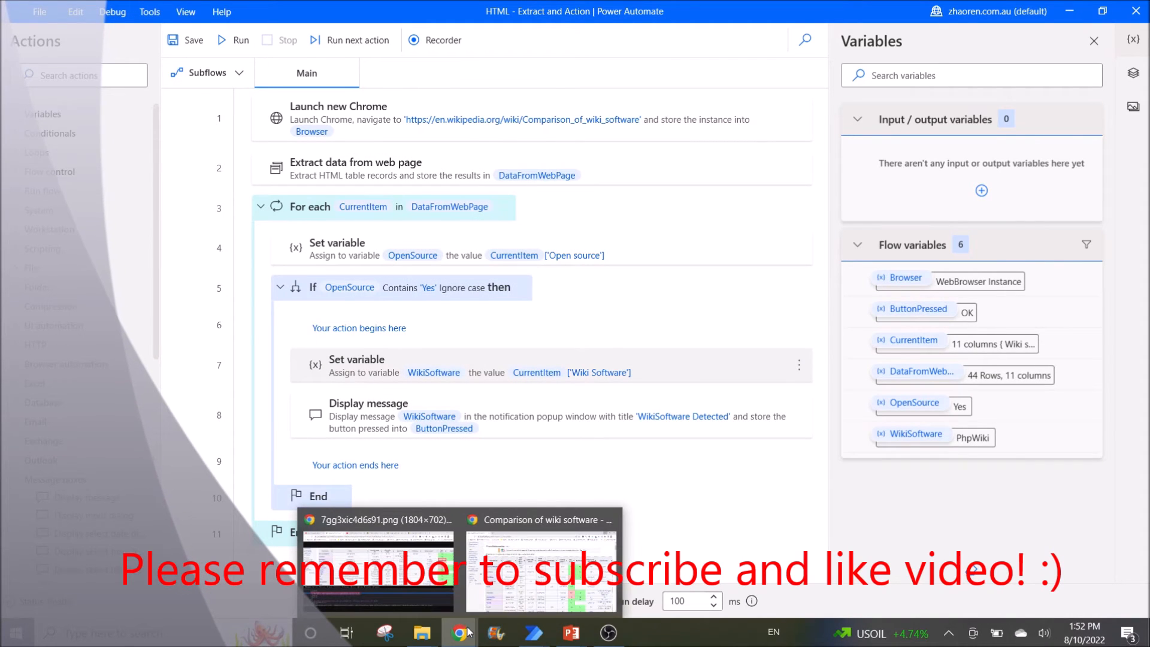
click(459, 632)
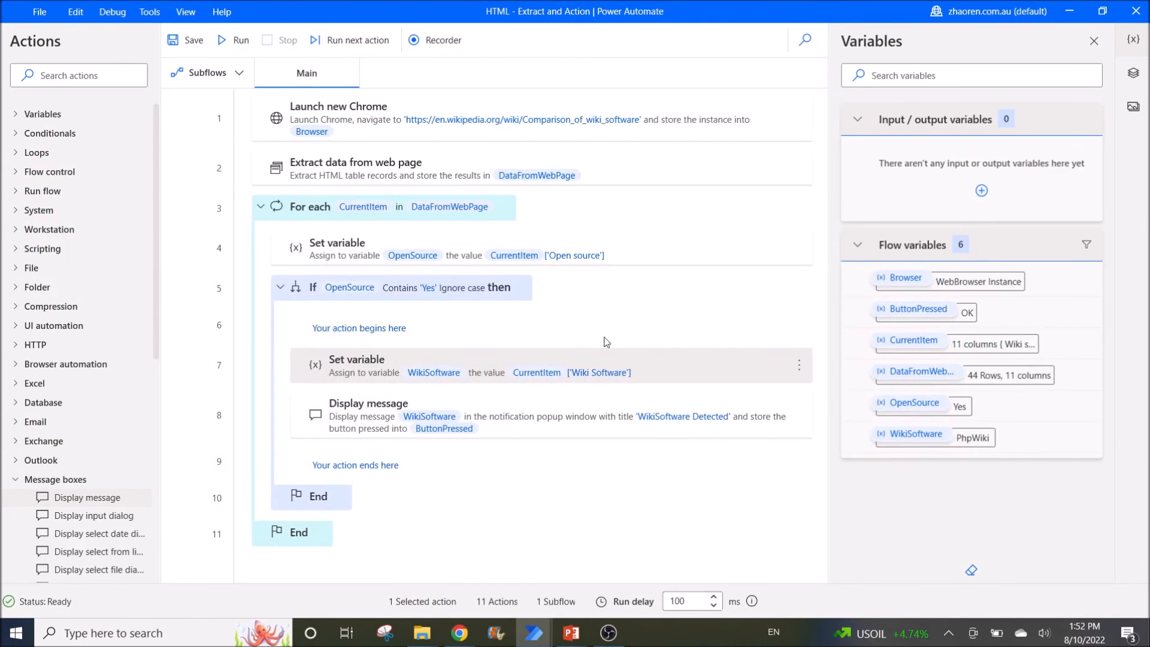
mouse_move(480, 365)
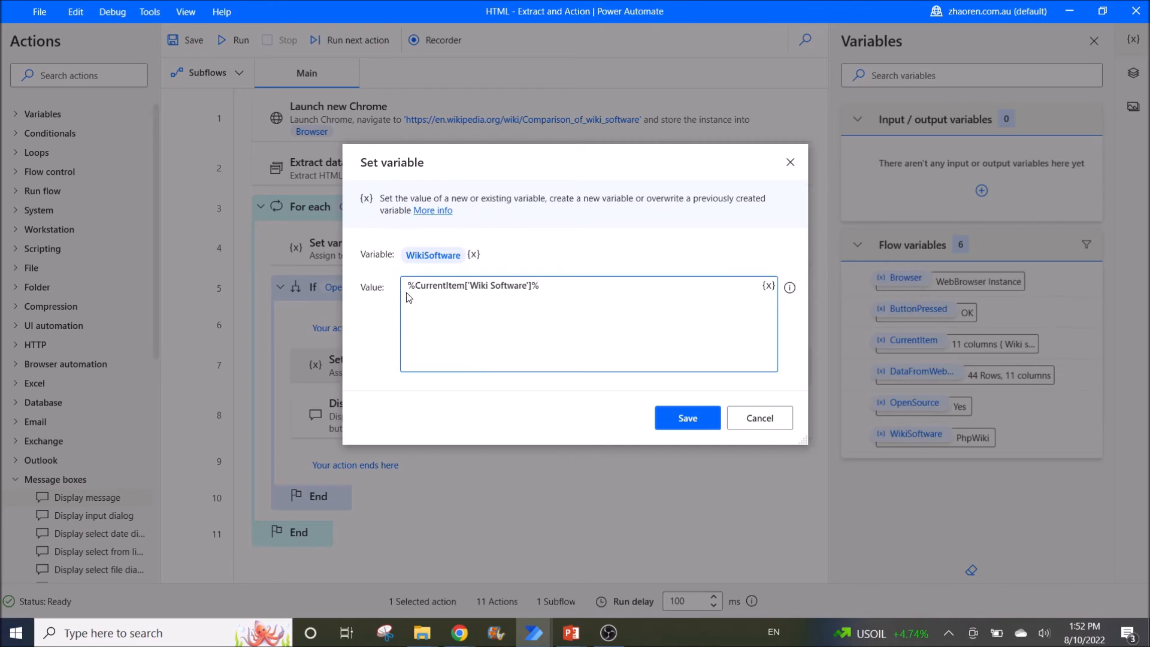
mouse_move(468, 295)
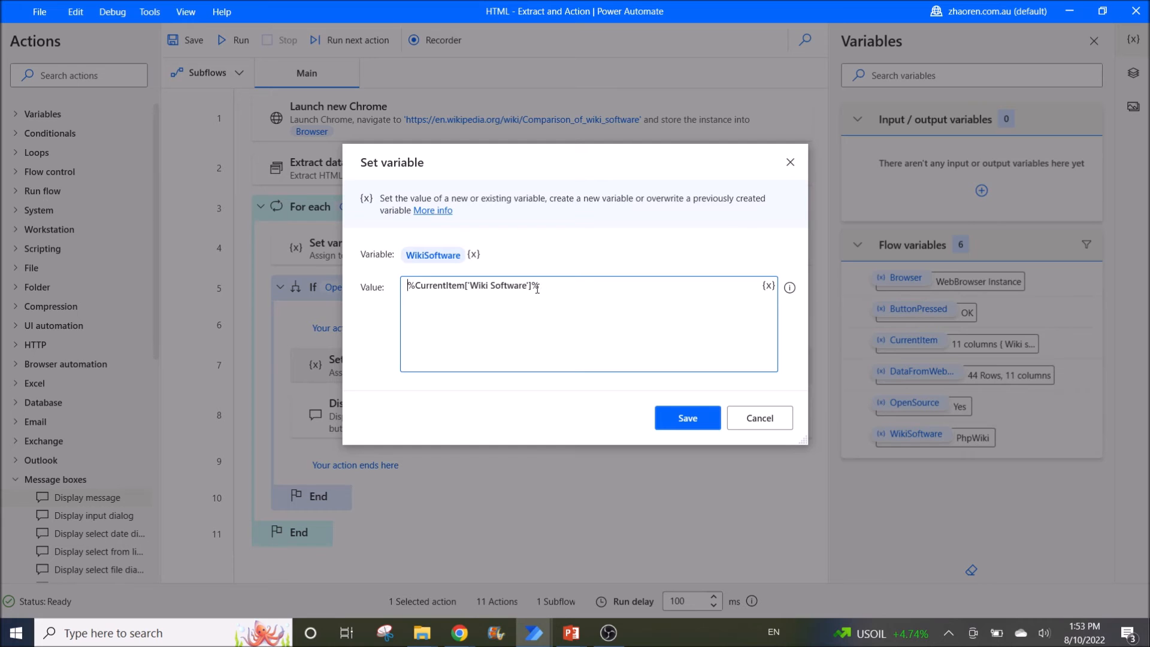
click(686, 417)
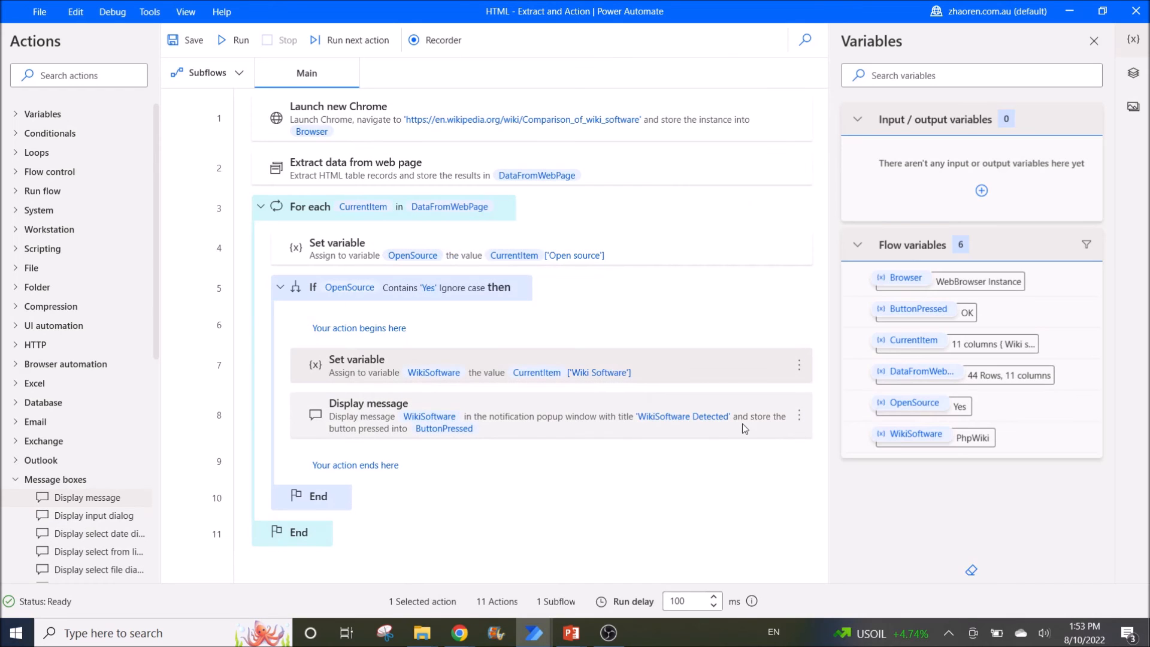
double_click(368, 409)
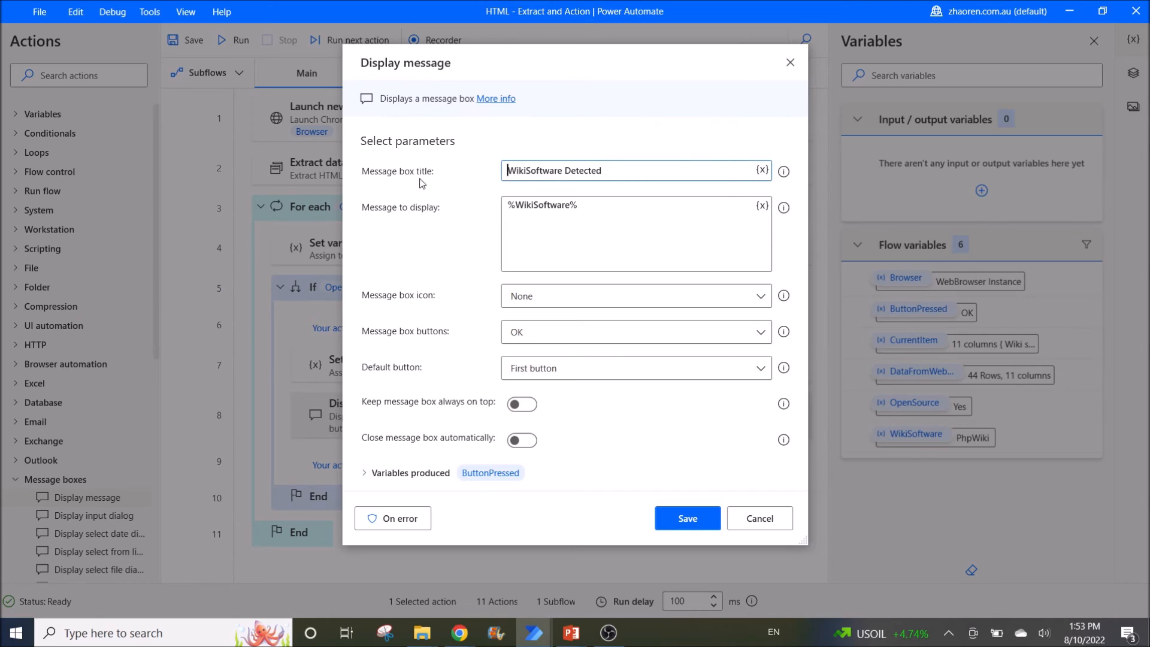
double_click(540, 204)
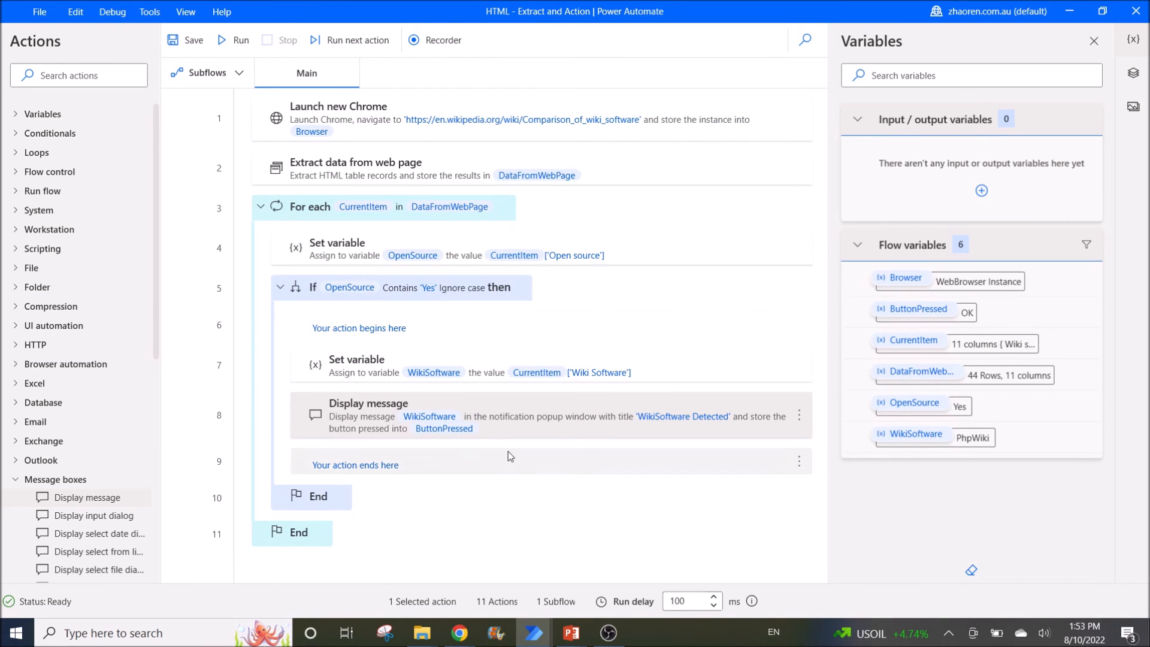
mouse_move(532, 459)
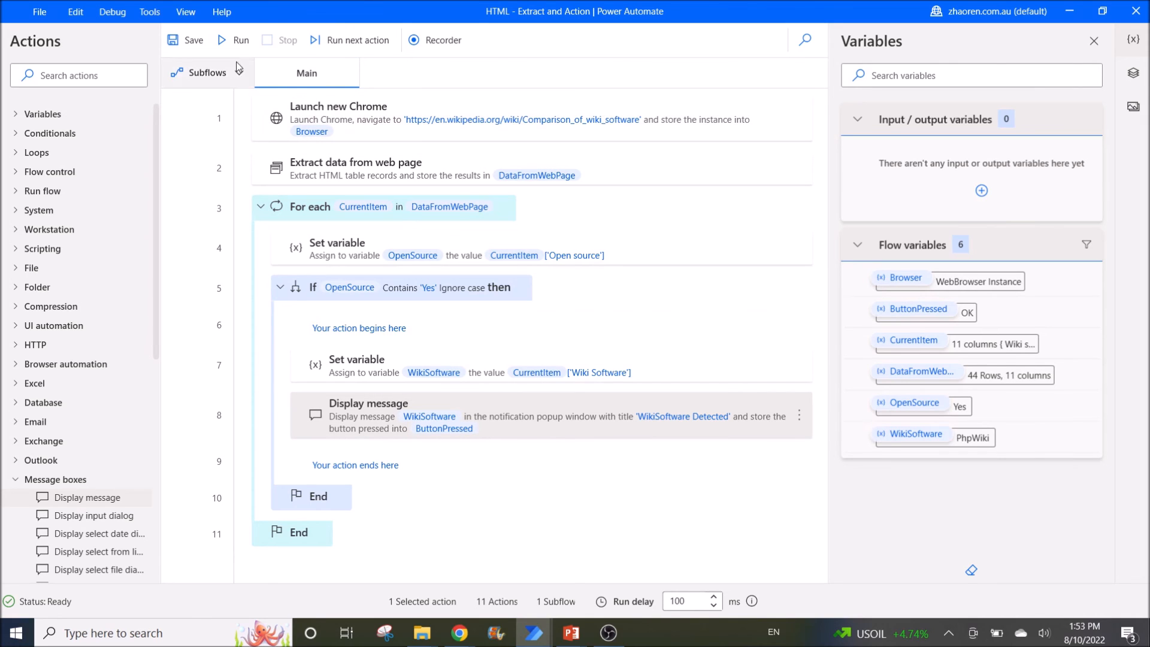
- Run the flow and acknowledge the WikiSoftware Detected pop-ups, starting with BlueSpice MediaWiki
click(232, 40)
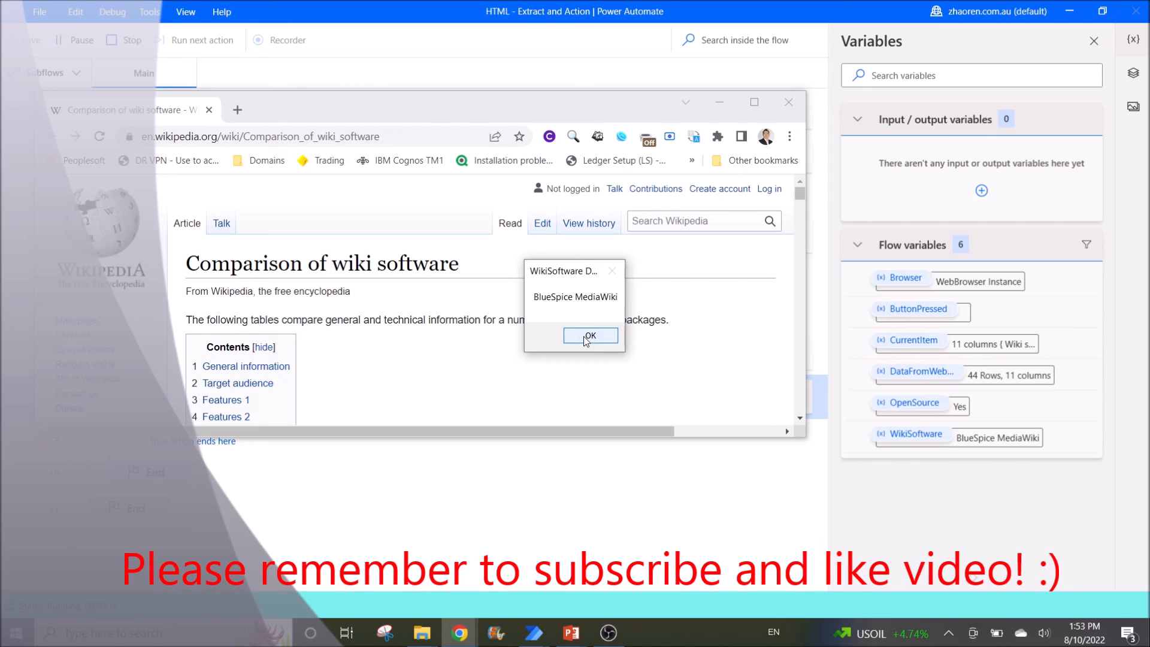
click(590, 335)
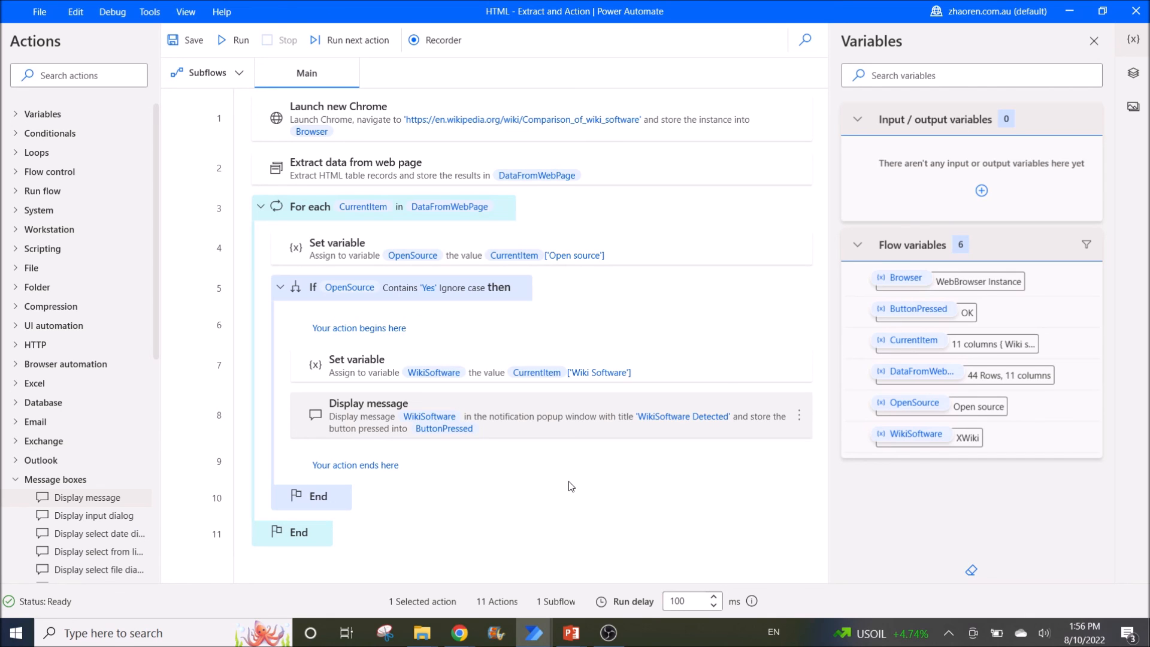
mouse_move(517, 514)
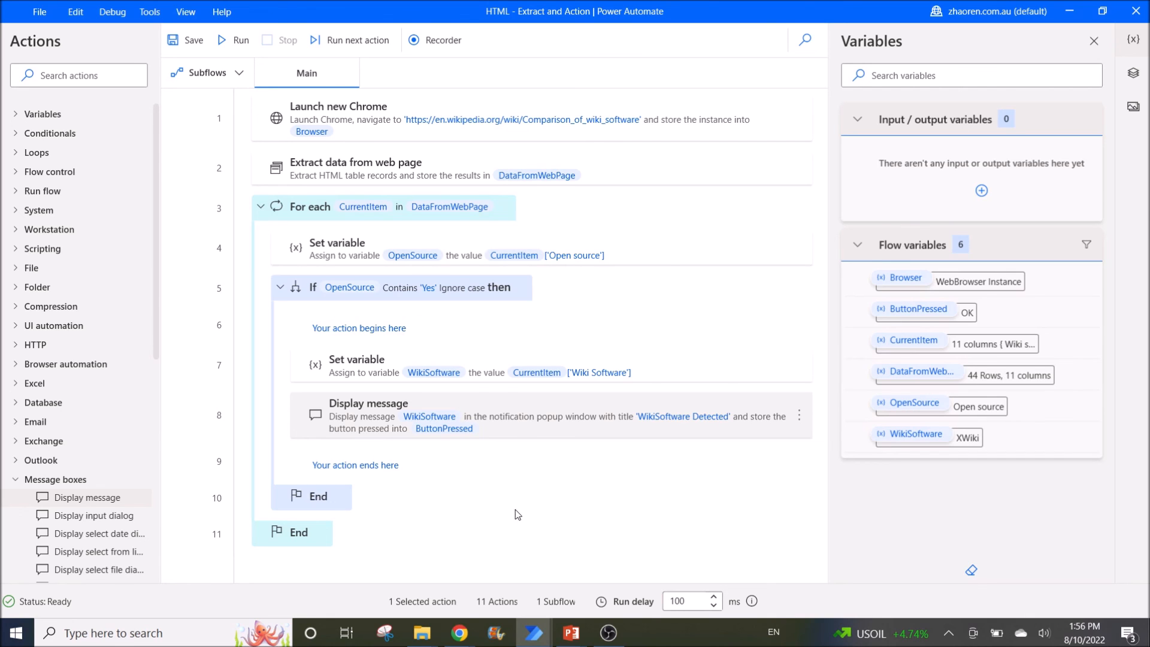